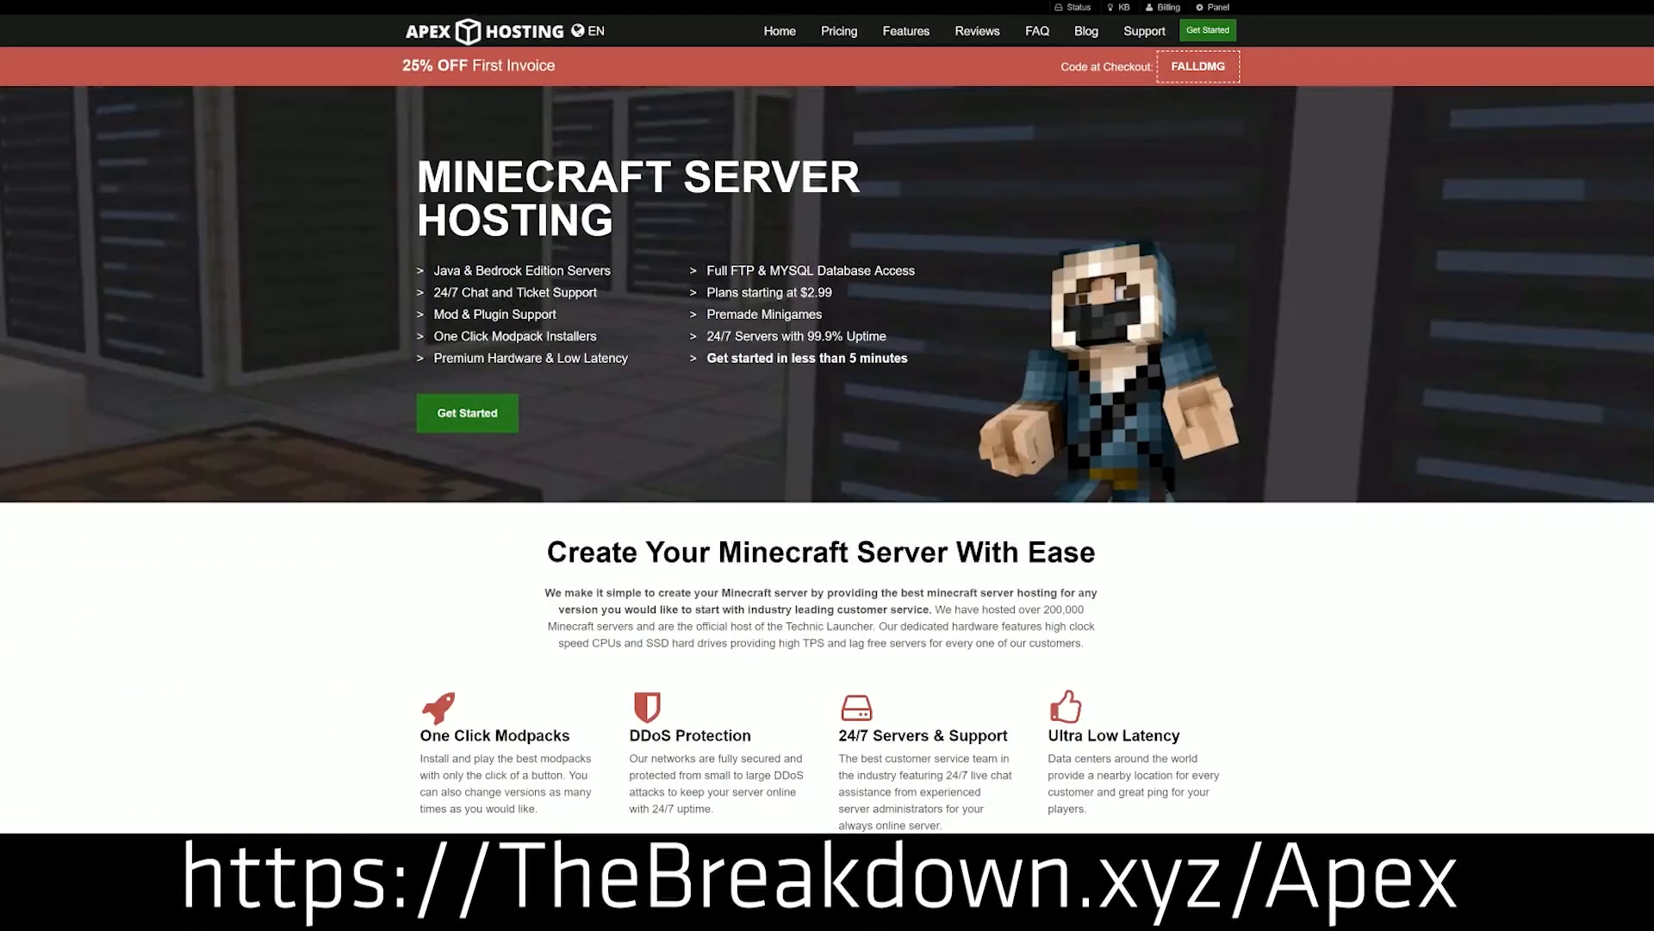
mouse_move(691, 364)
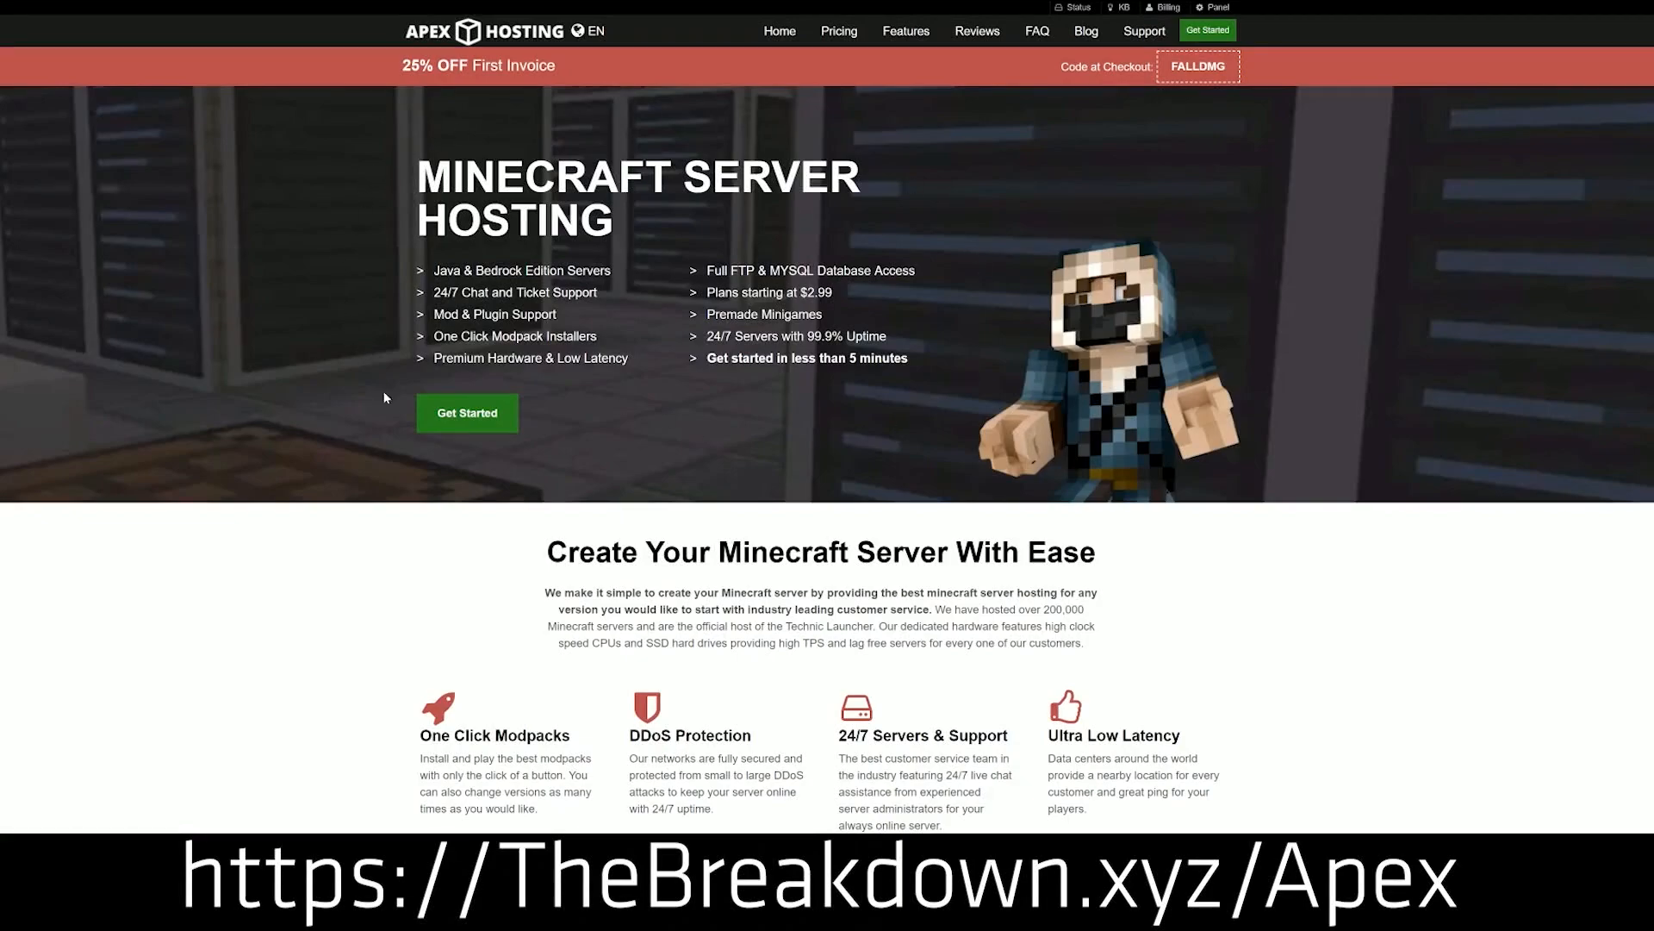
Scroll the Apex Hosting homepage to its features and select the One Click Modpacks heading
scroll("down", 3)
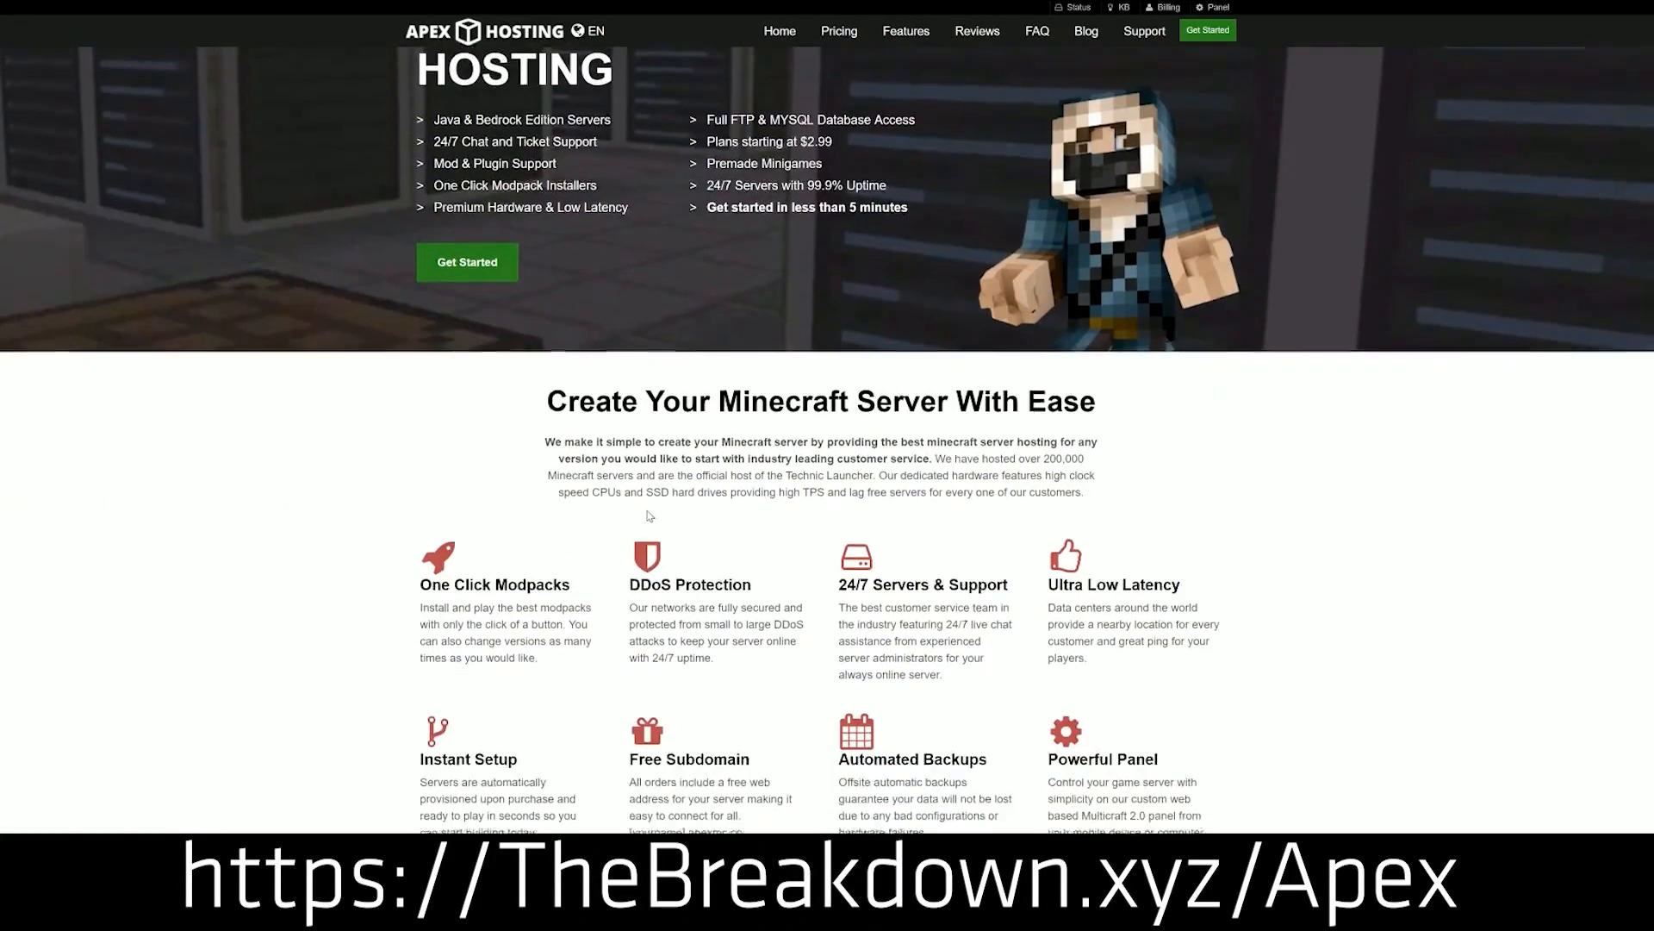
scroll("down", 3)
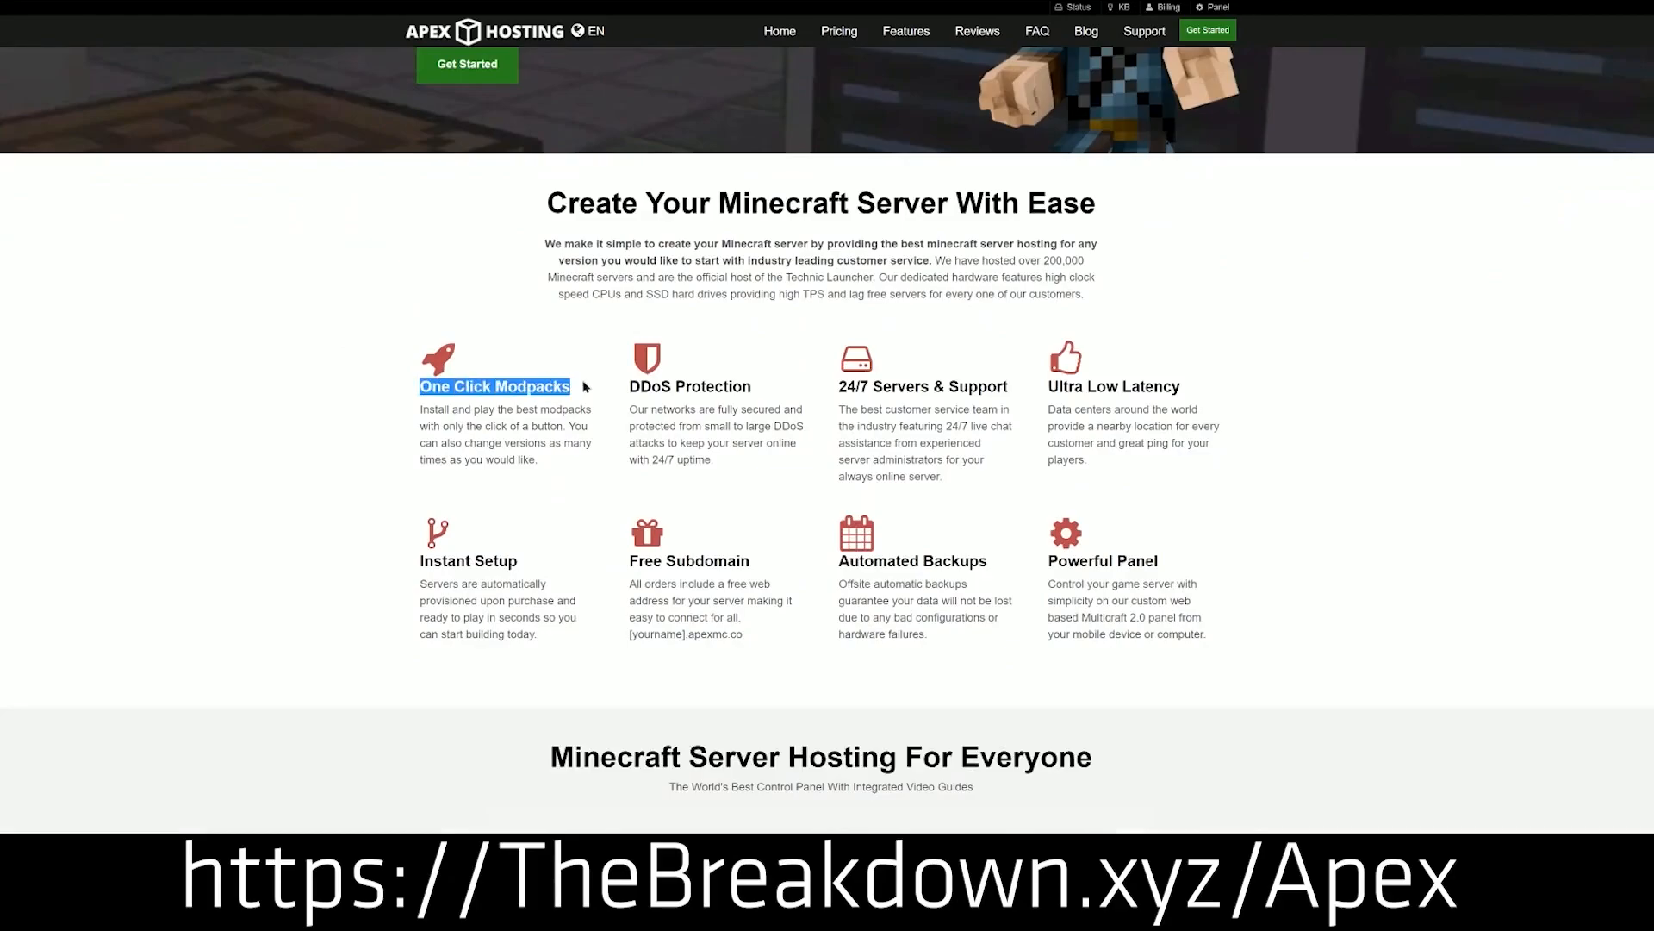
double_click(692, 386)
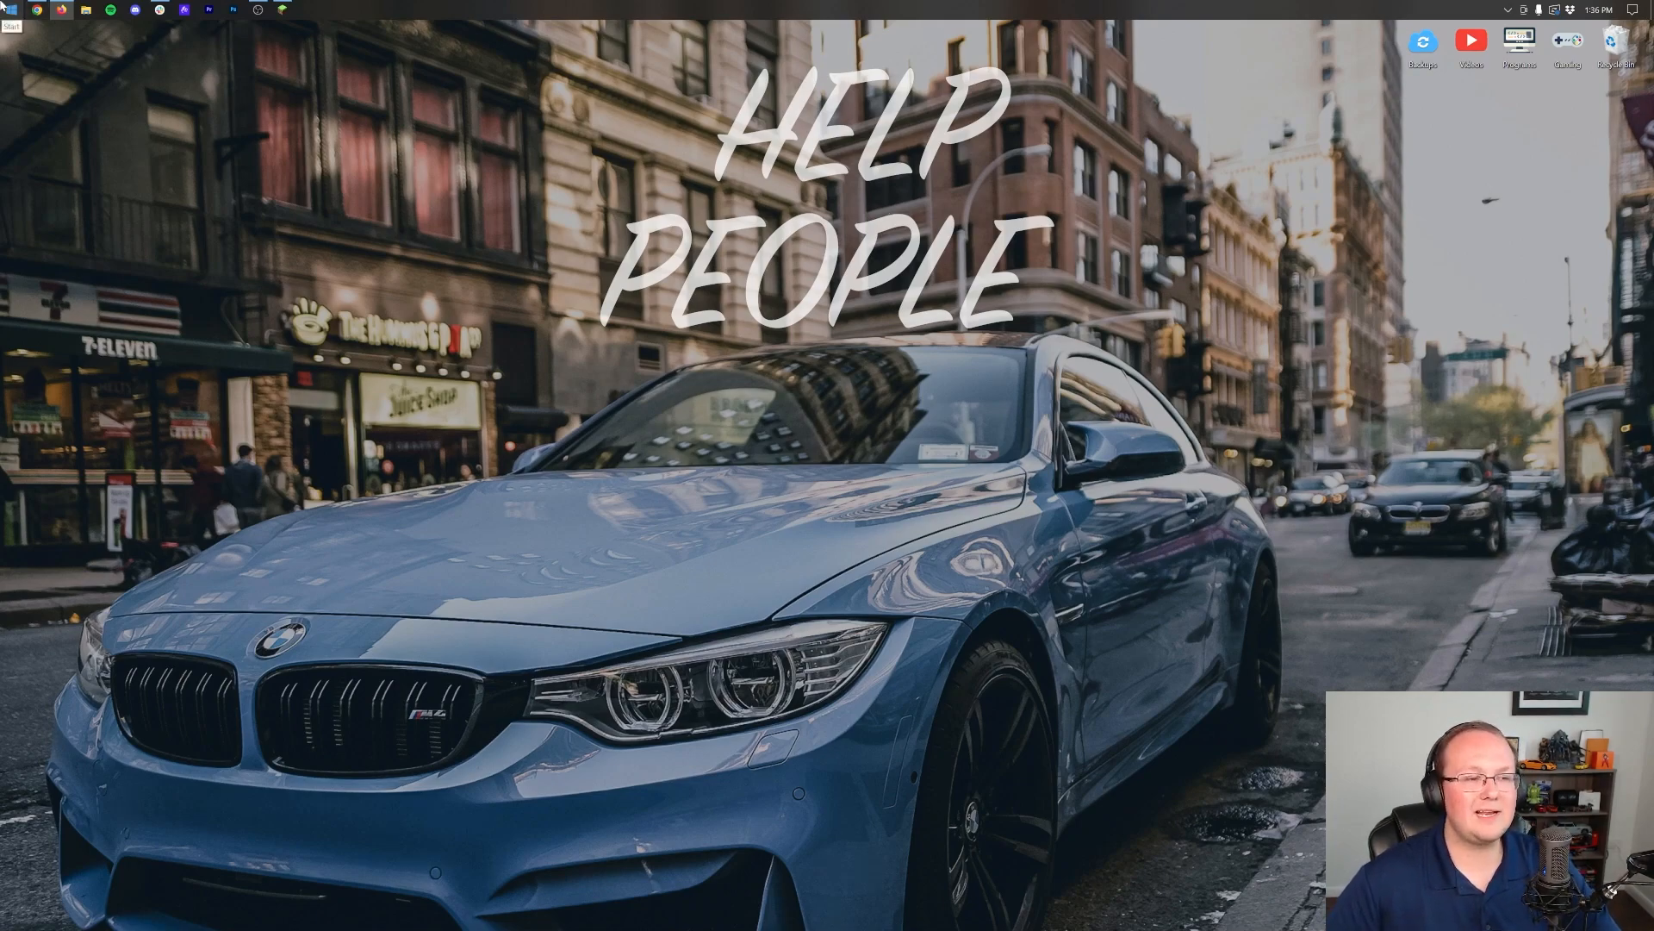
Search the Start menu for 'system information'
left_click(8, 10)
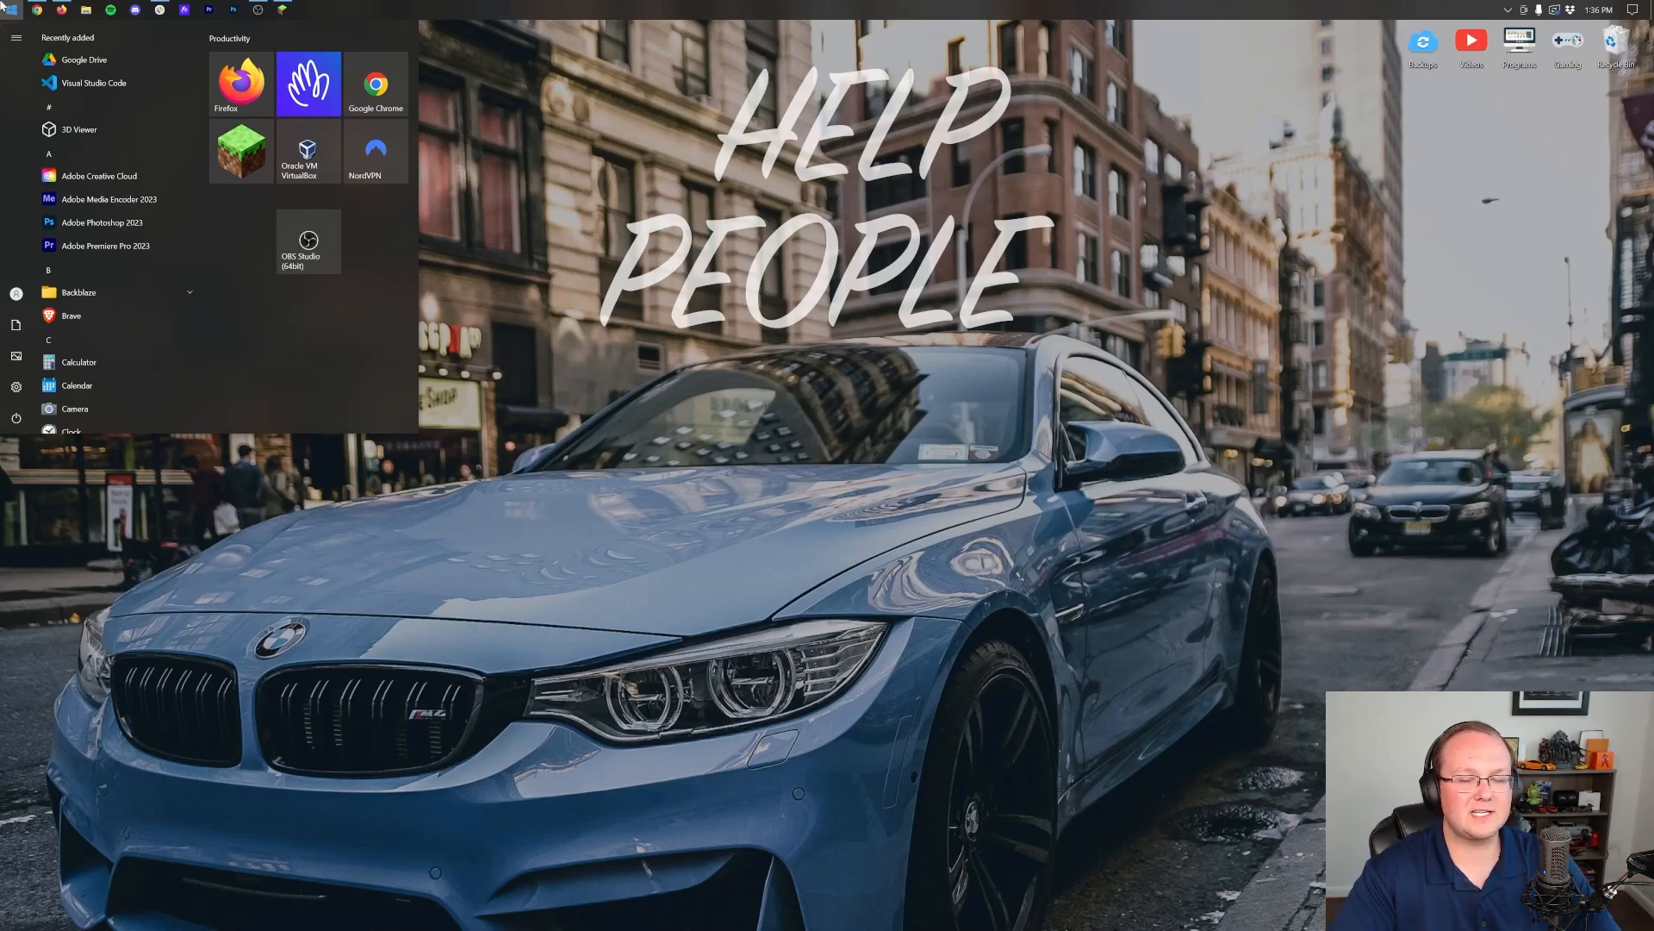
type("system information")
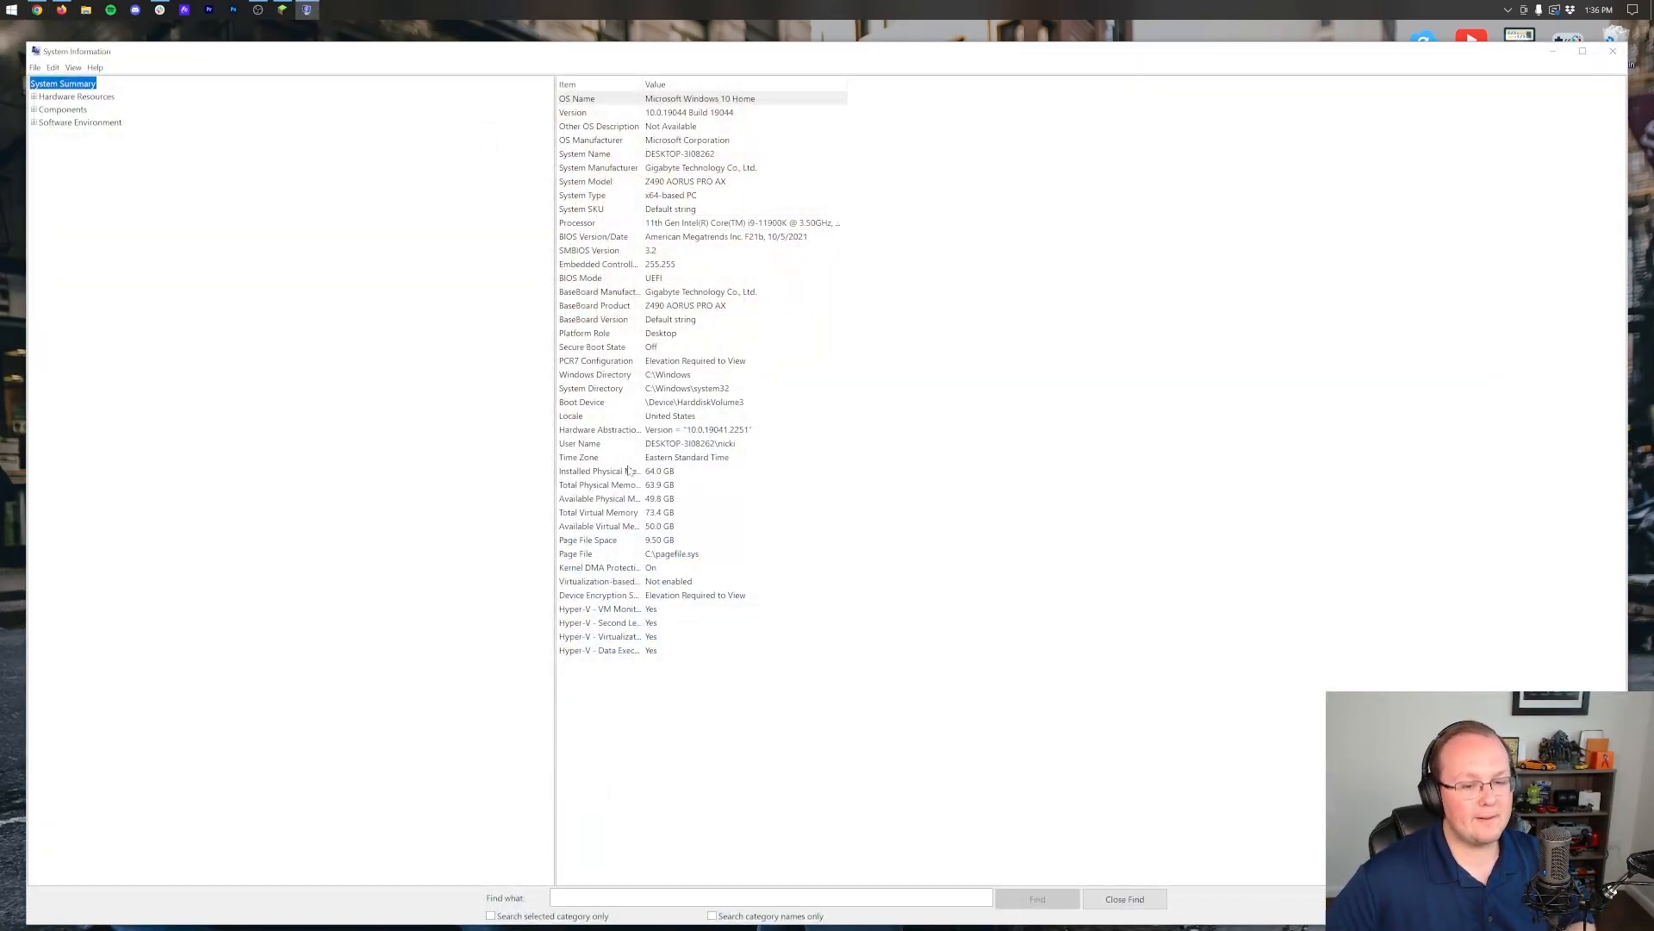
Read the 64.0 GB Installed Physical Memory entry, then close System Information
left_click(620, 470)
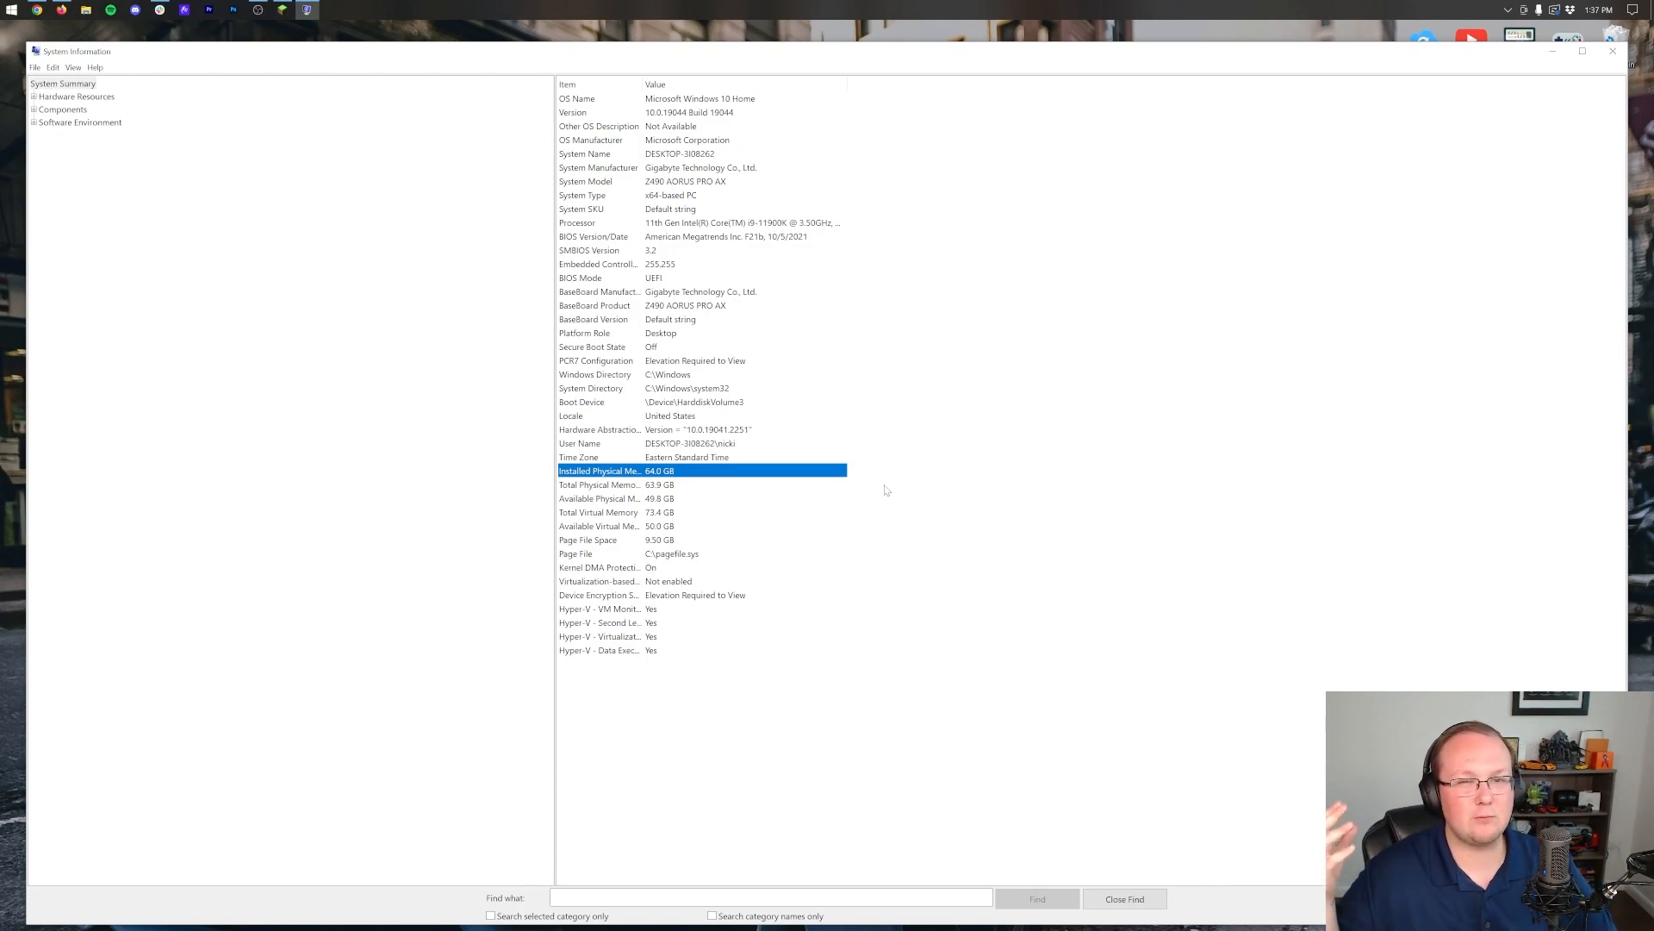
mouse_move(987, 356)
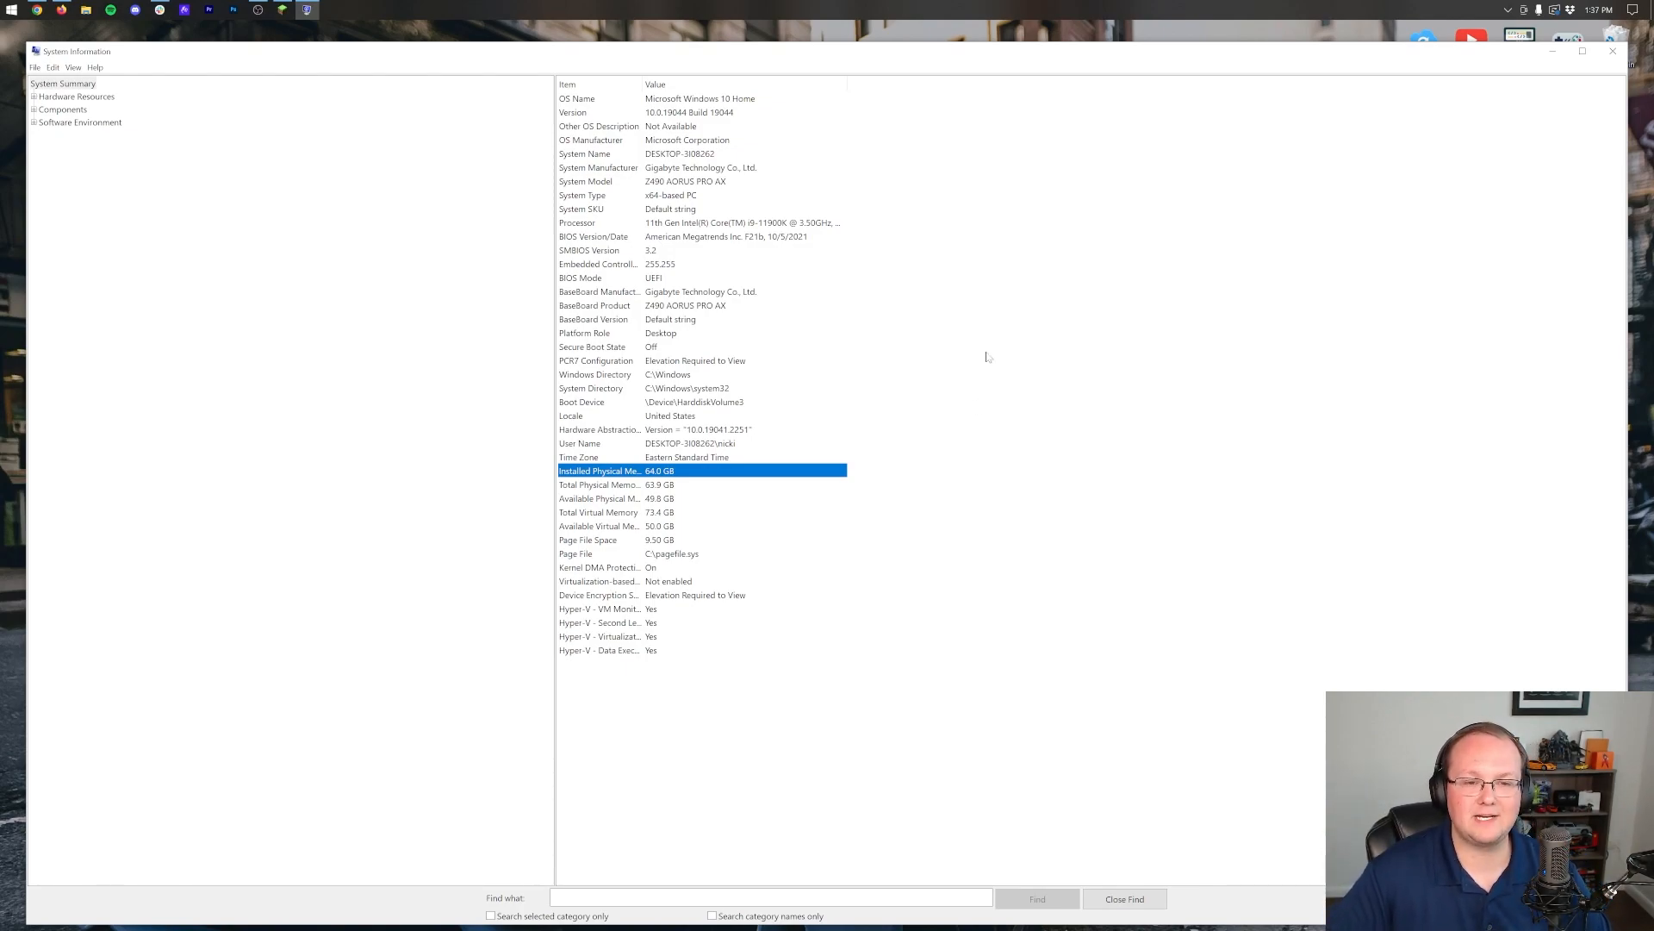
mouse_move(677, 470)
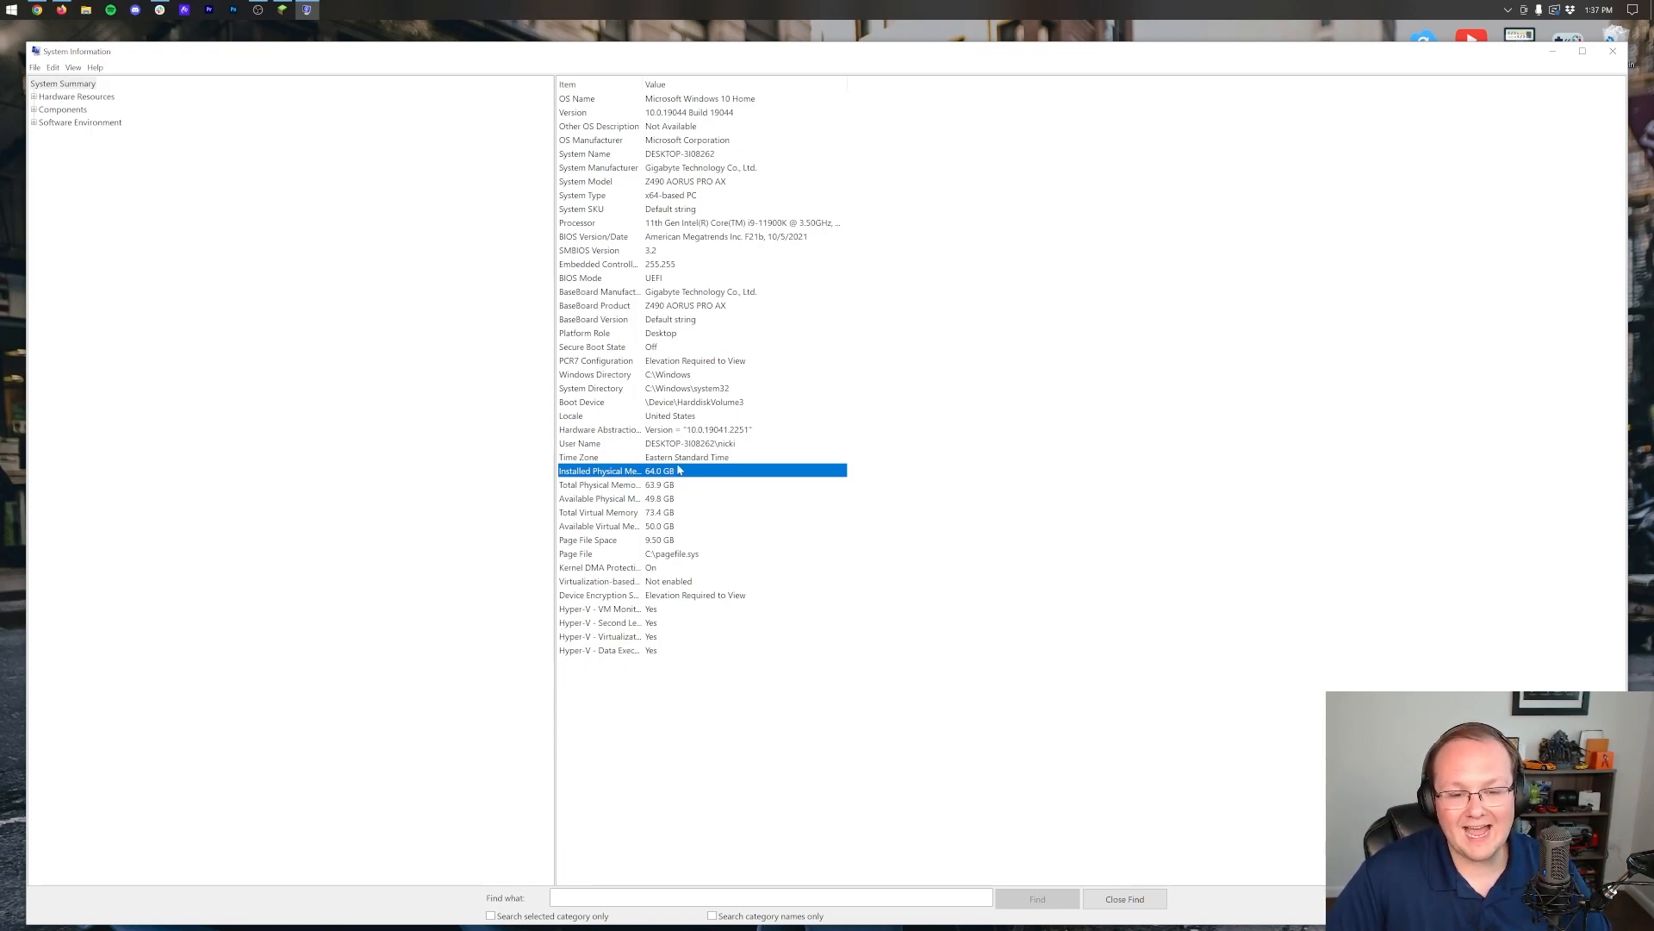
mouse_move(986, 562)
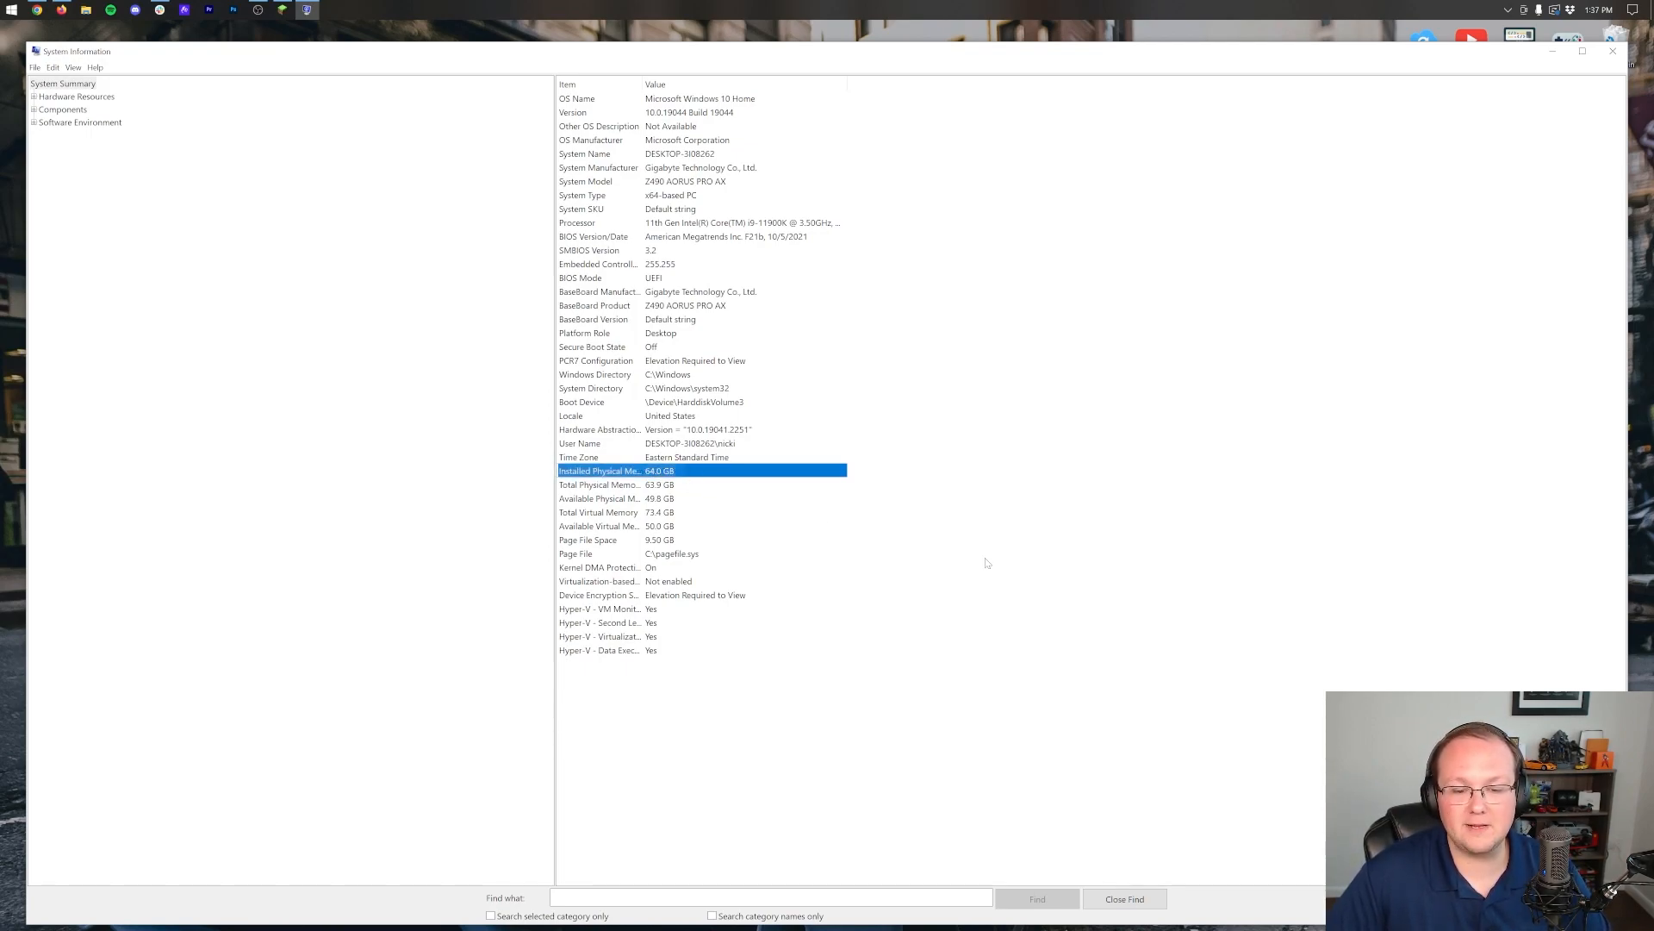
left_click(1612, 51)
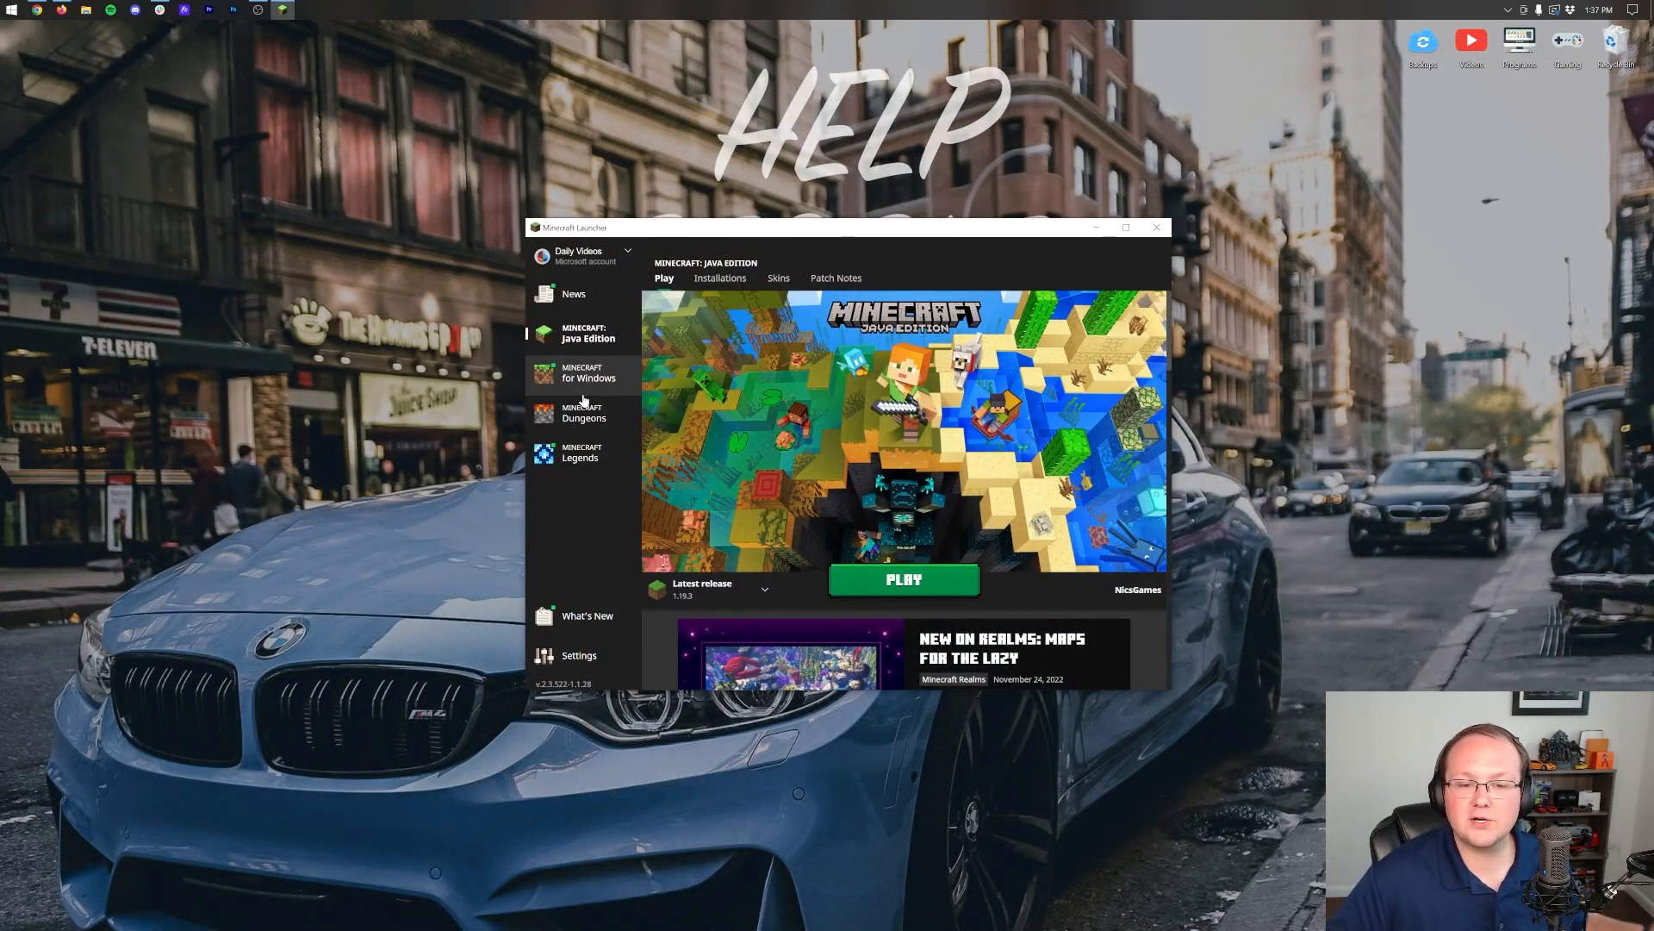
mouse_move(721, 277)
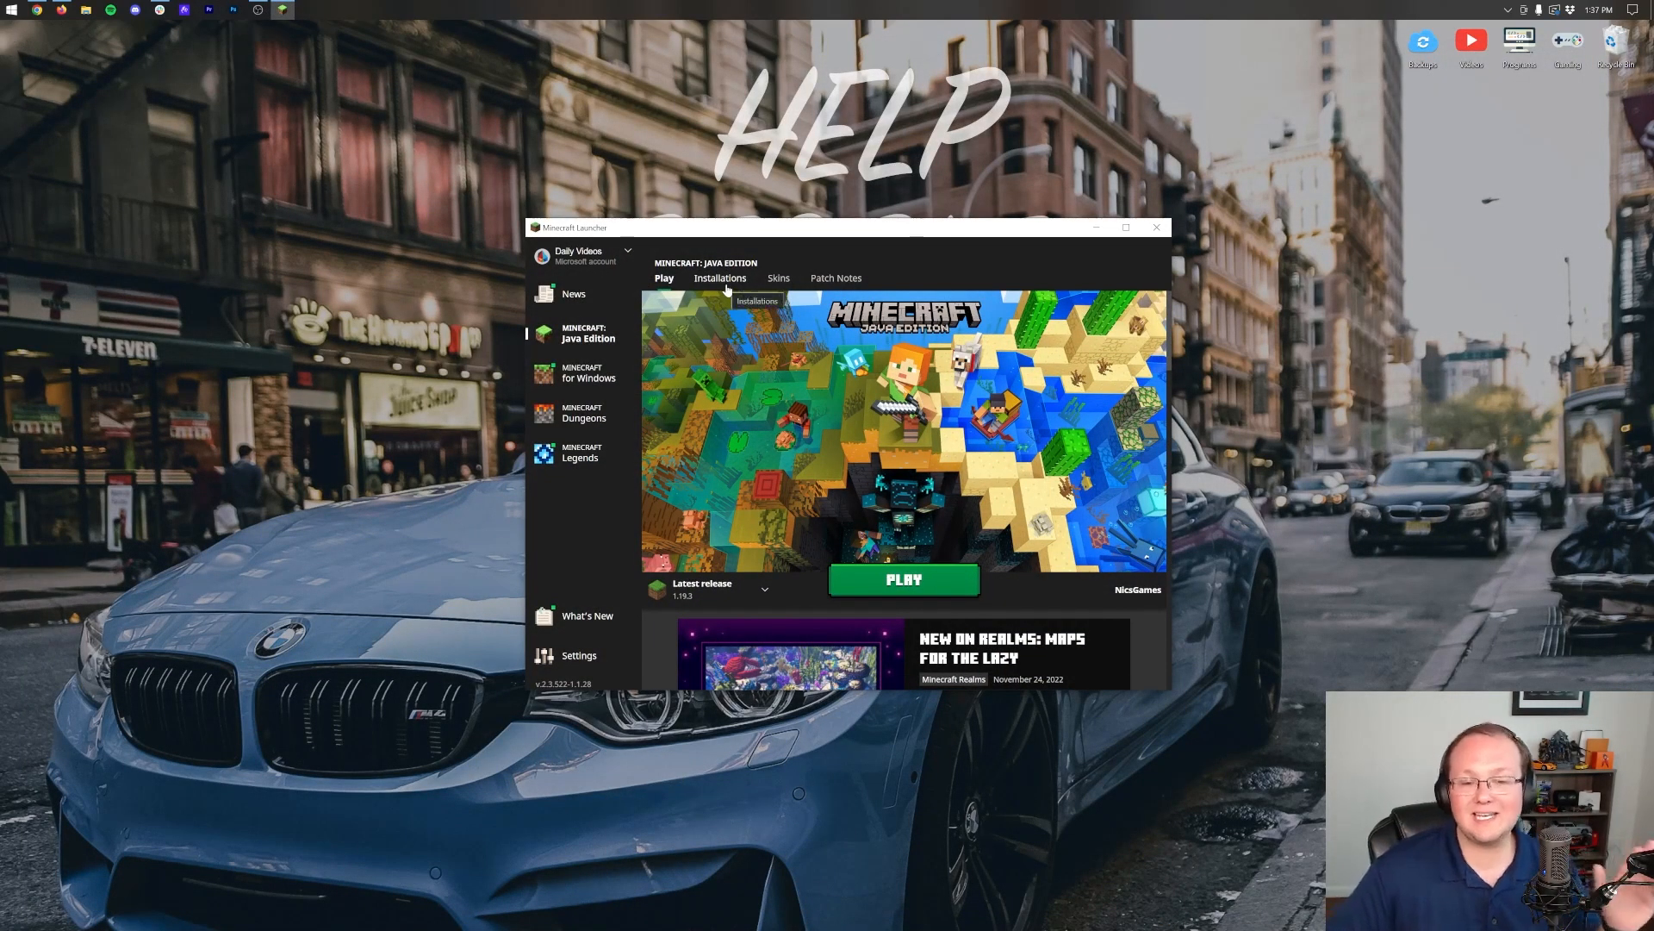
Show the Java Edition installations: Latest release, Latest snapshot and Shorts
left_click(719, 278)
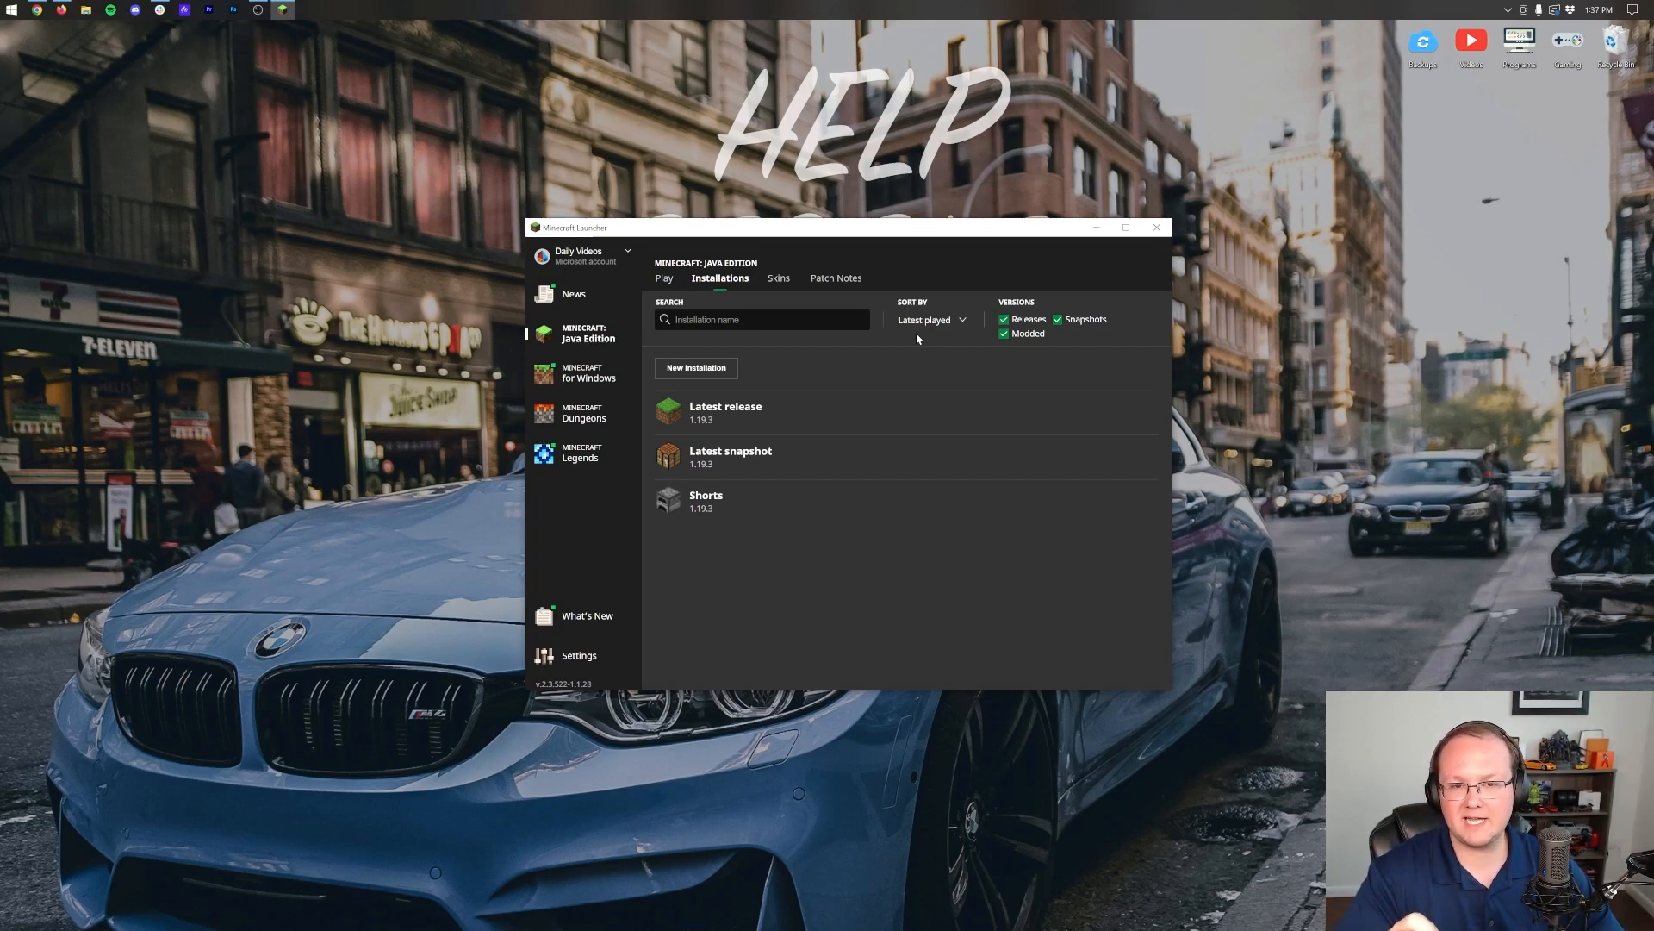
mouse_move(809, 429)
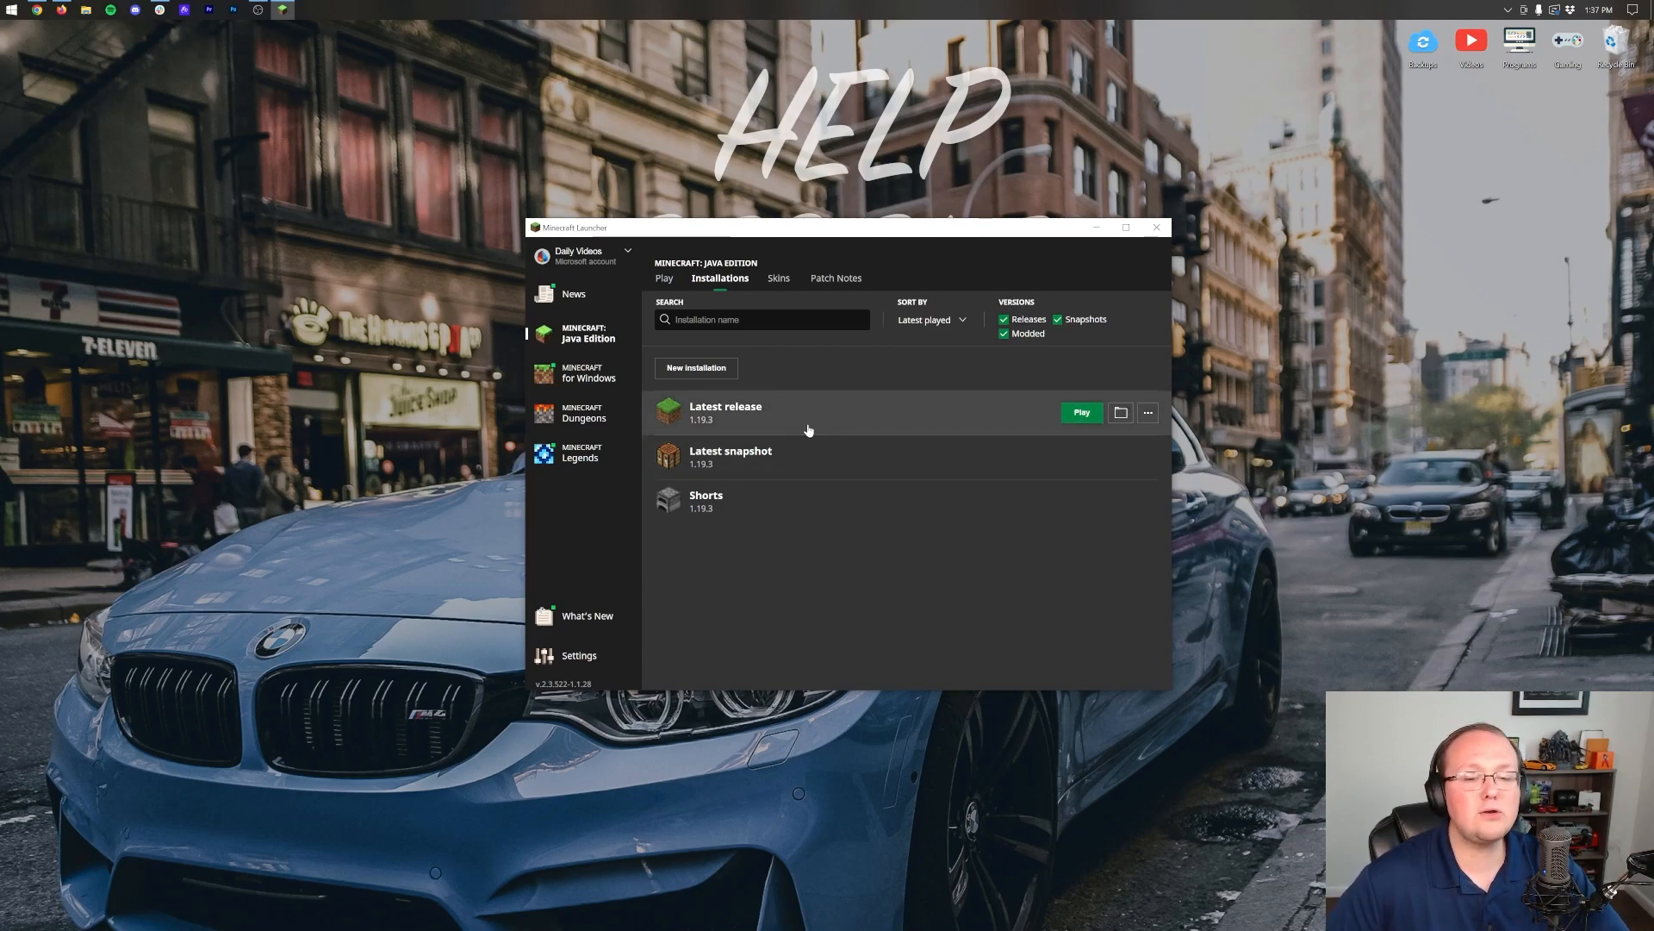
mouse_move(730, 457)
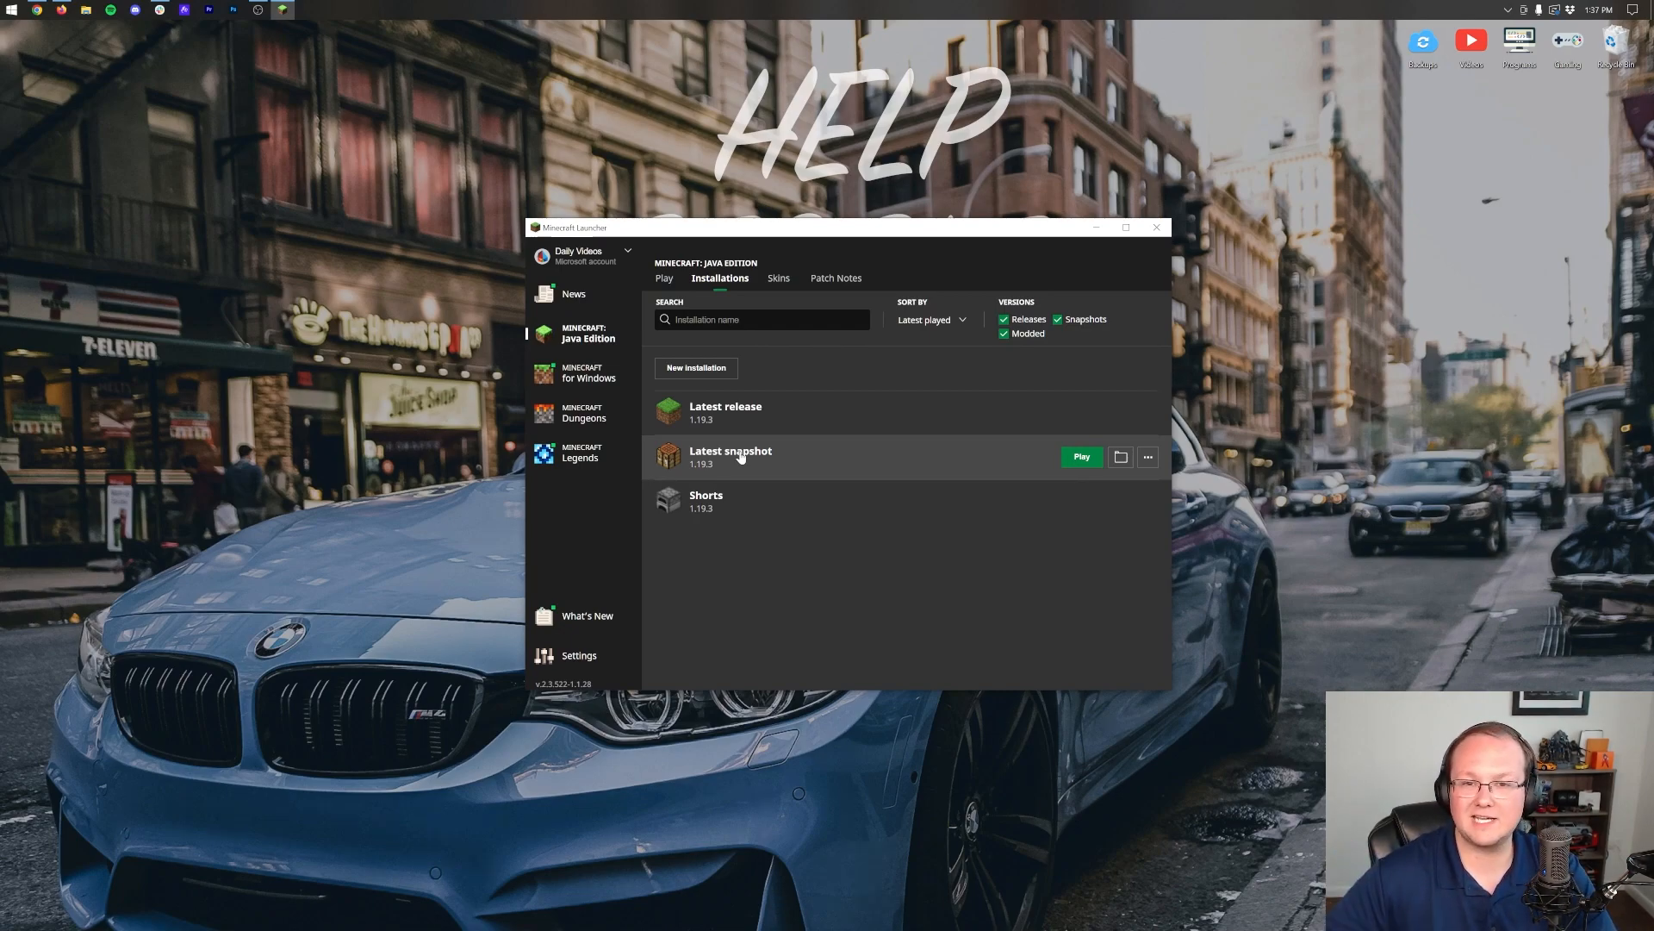
mouse_move(757, 434)
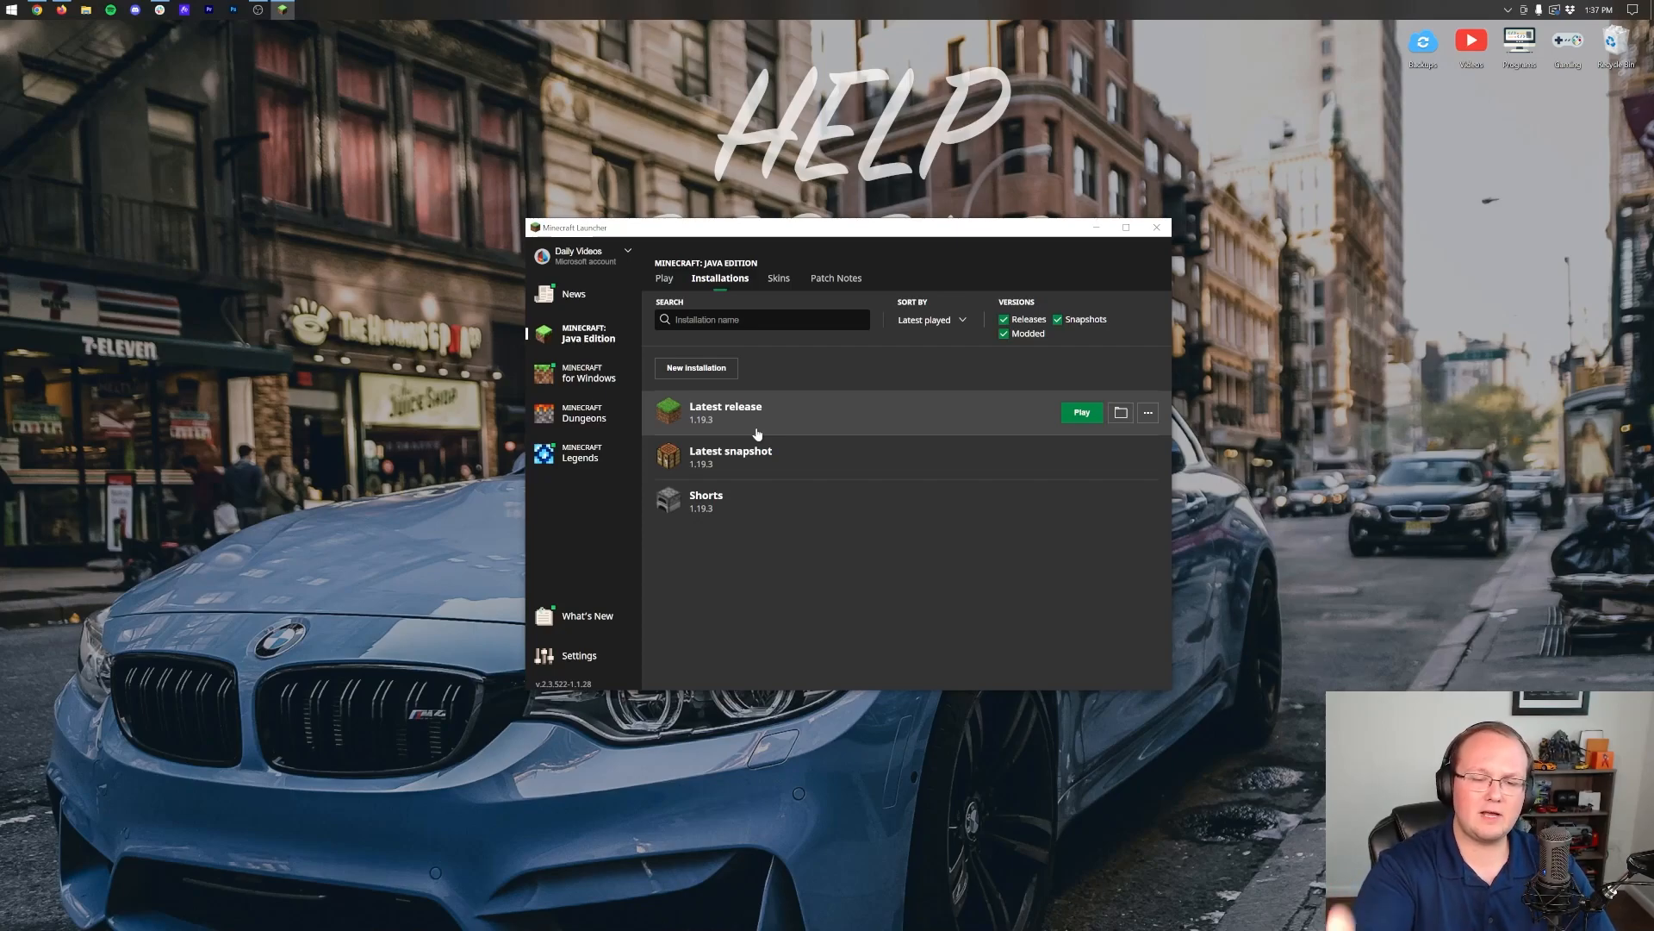
mouse_move(789, 421)
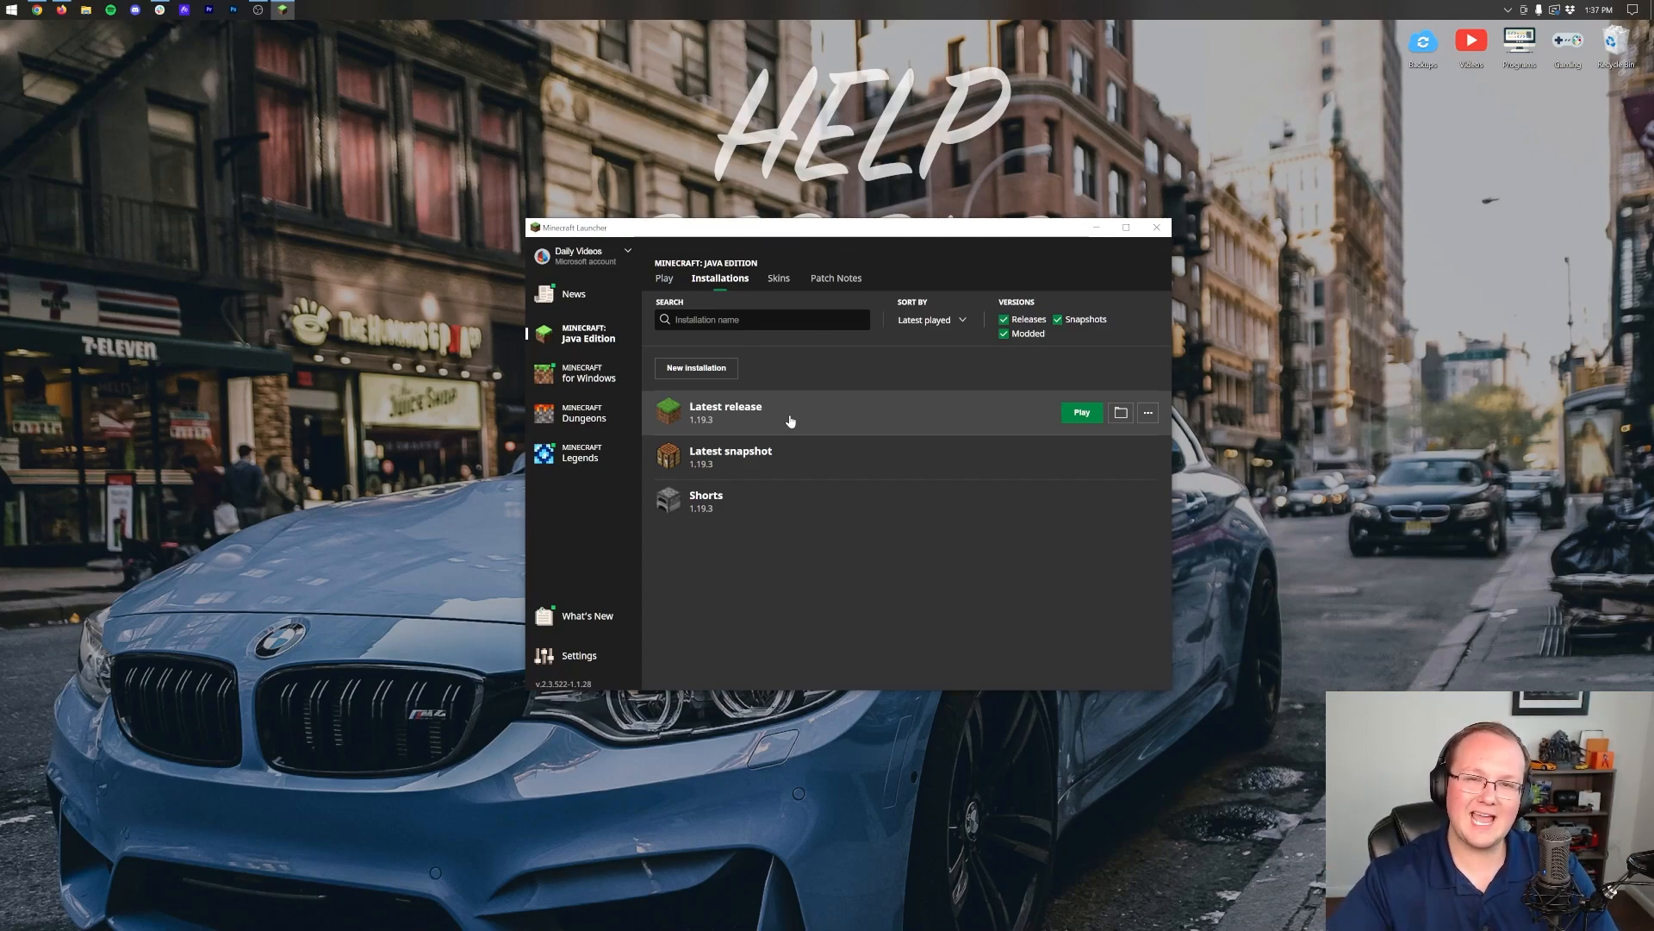
mouse_move(723, 425)
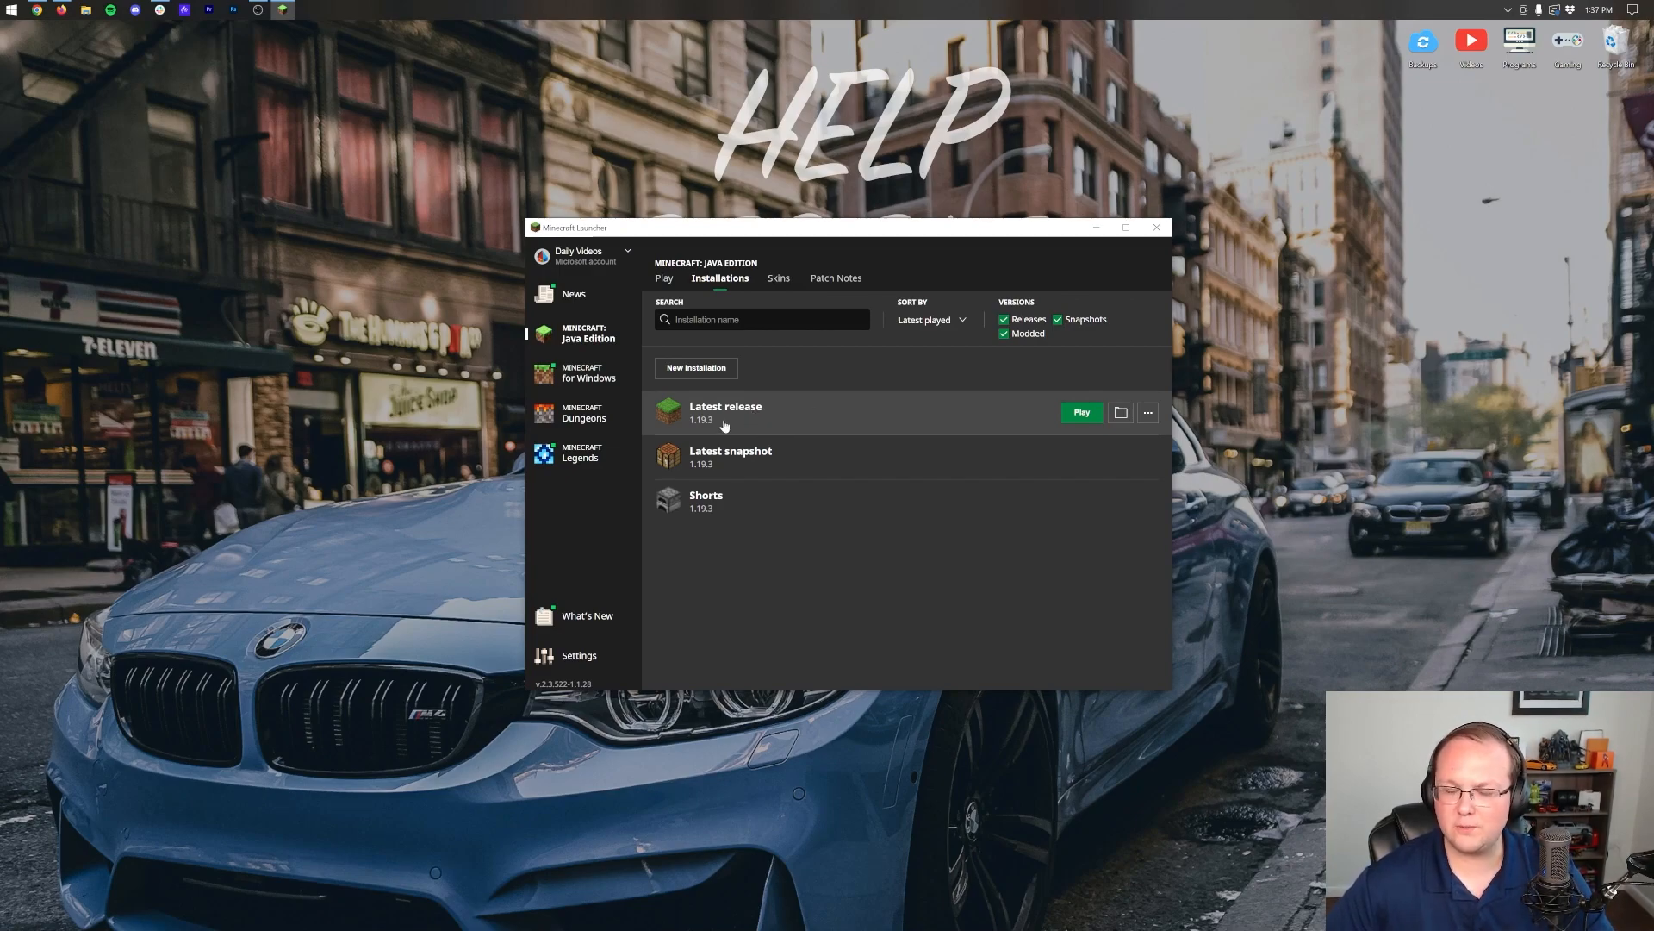
mouse_move(718, 398)
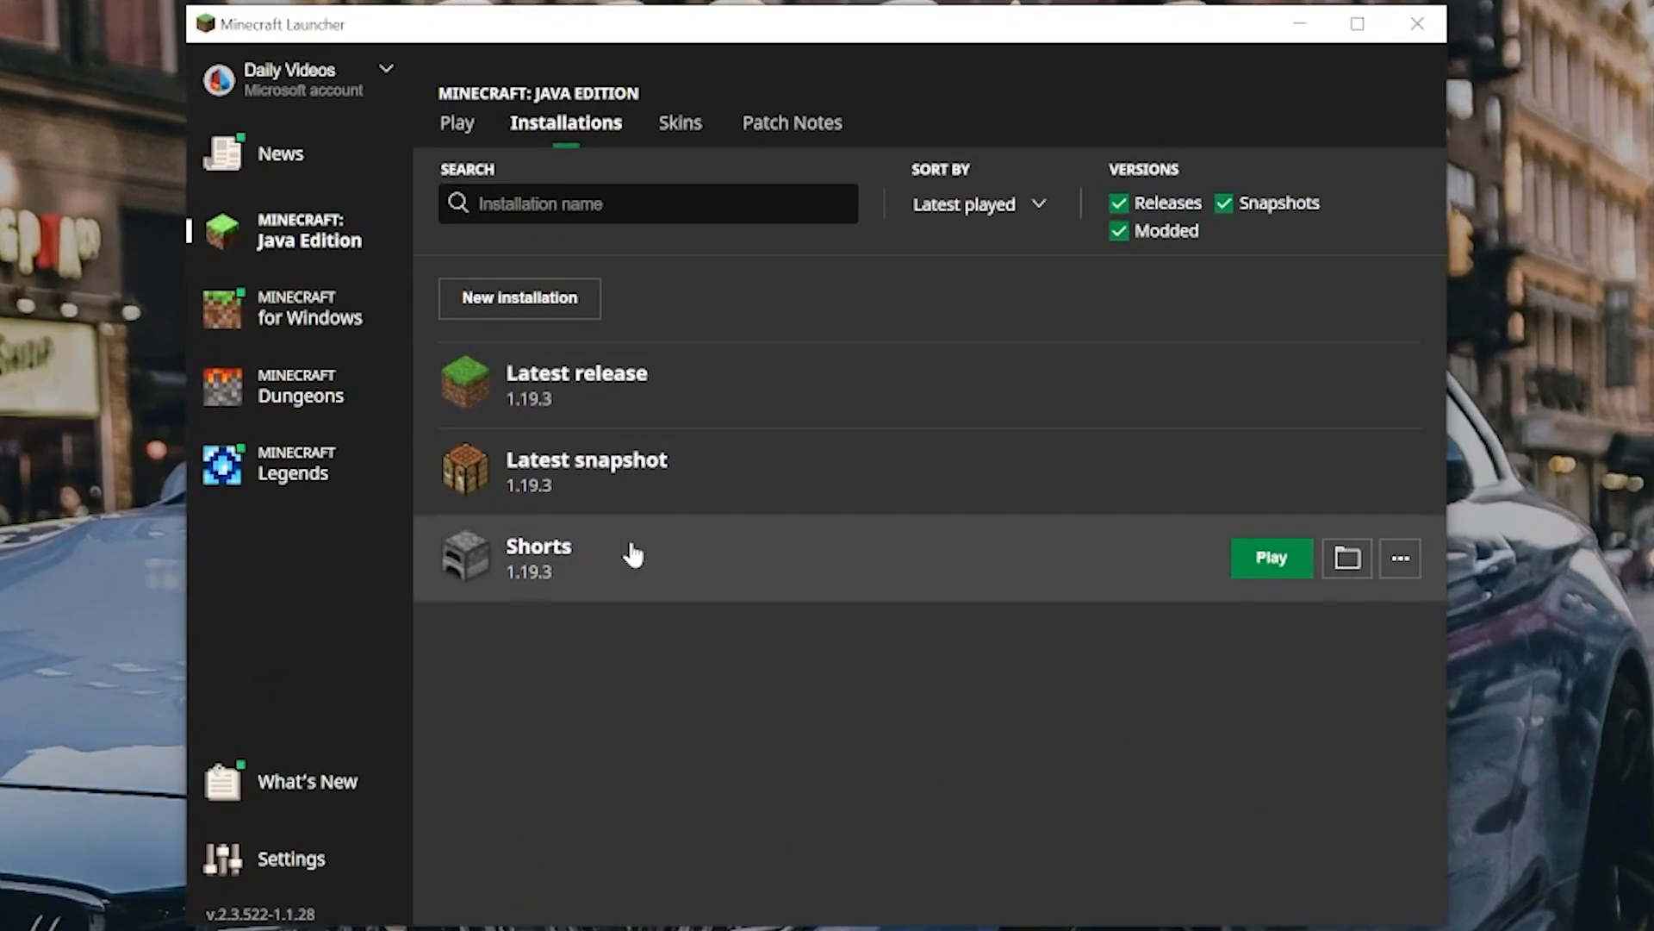
mouse_move(676, 423)
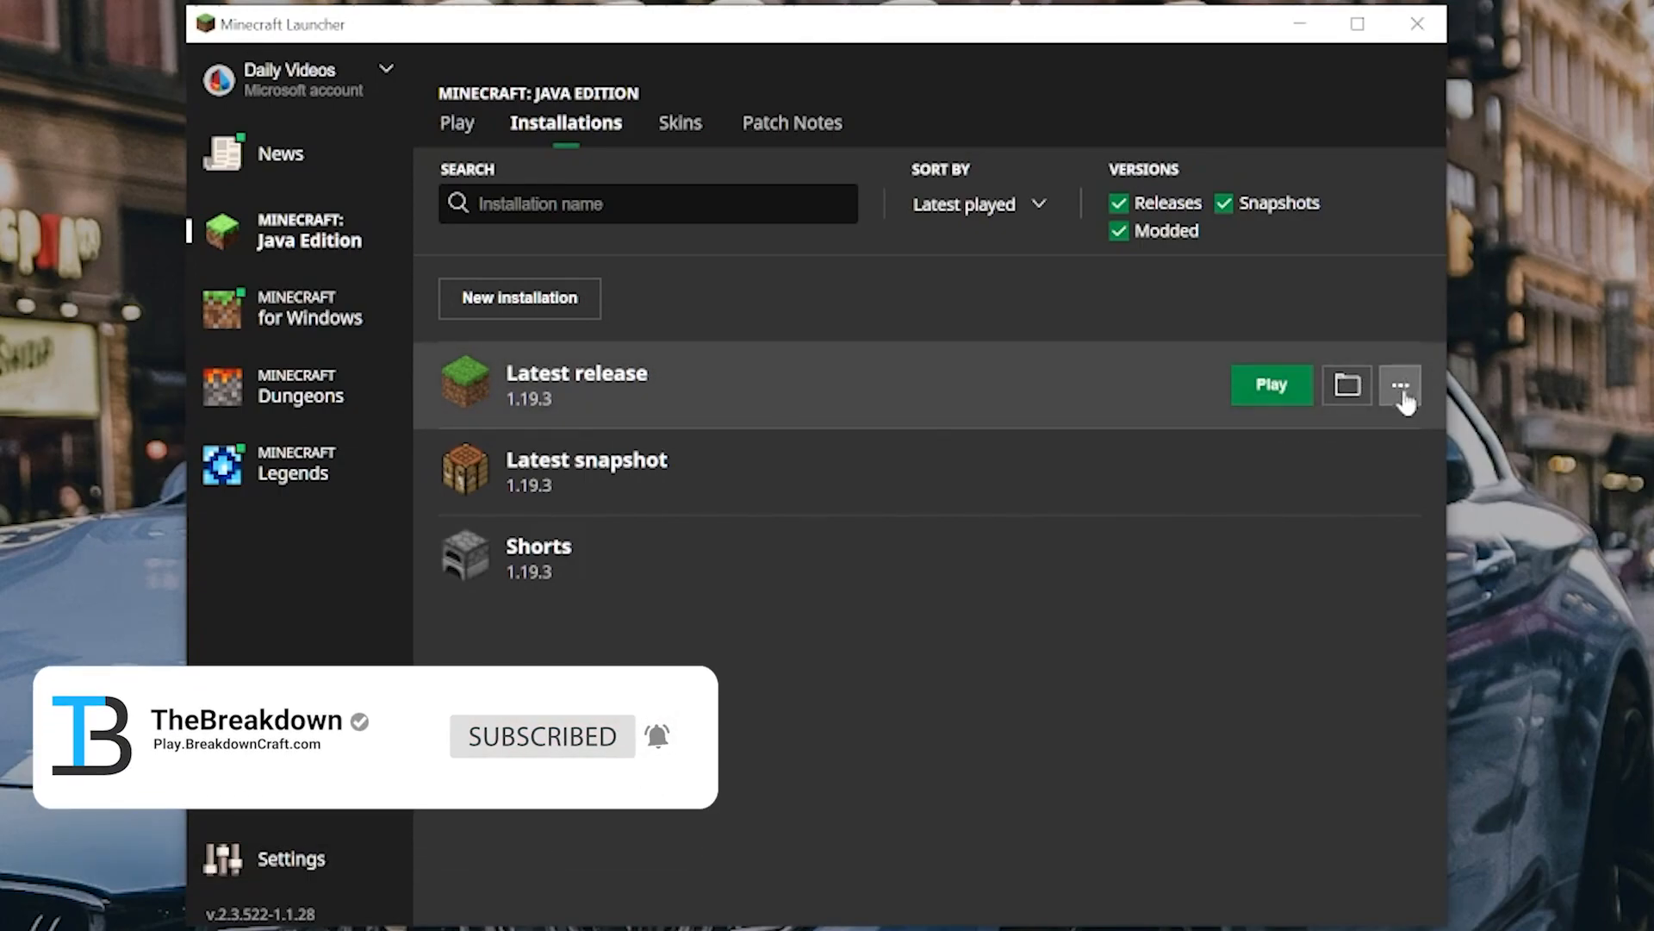
Change Latest release's JVM arguments from -Xmx2G to -Xmx4G and save the installation
left_click(1399, 384)
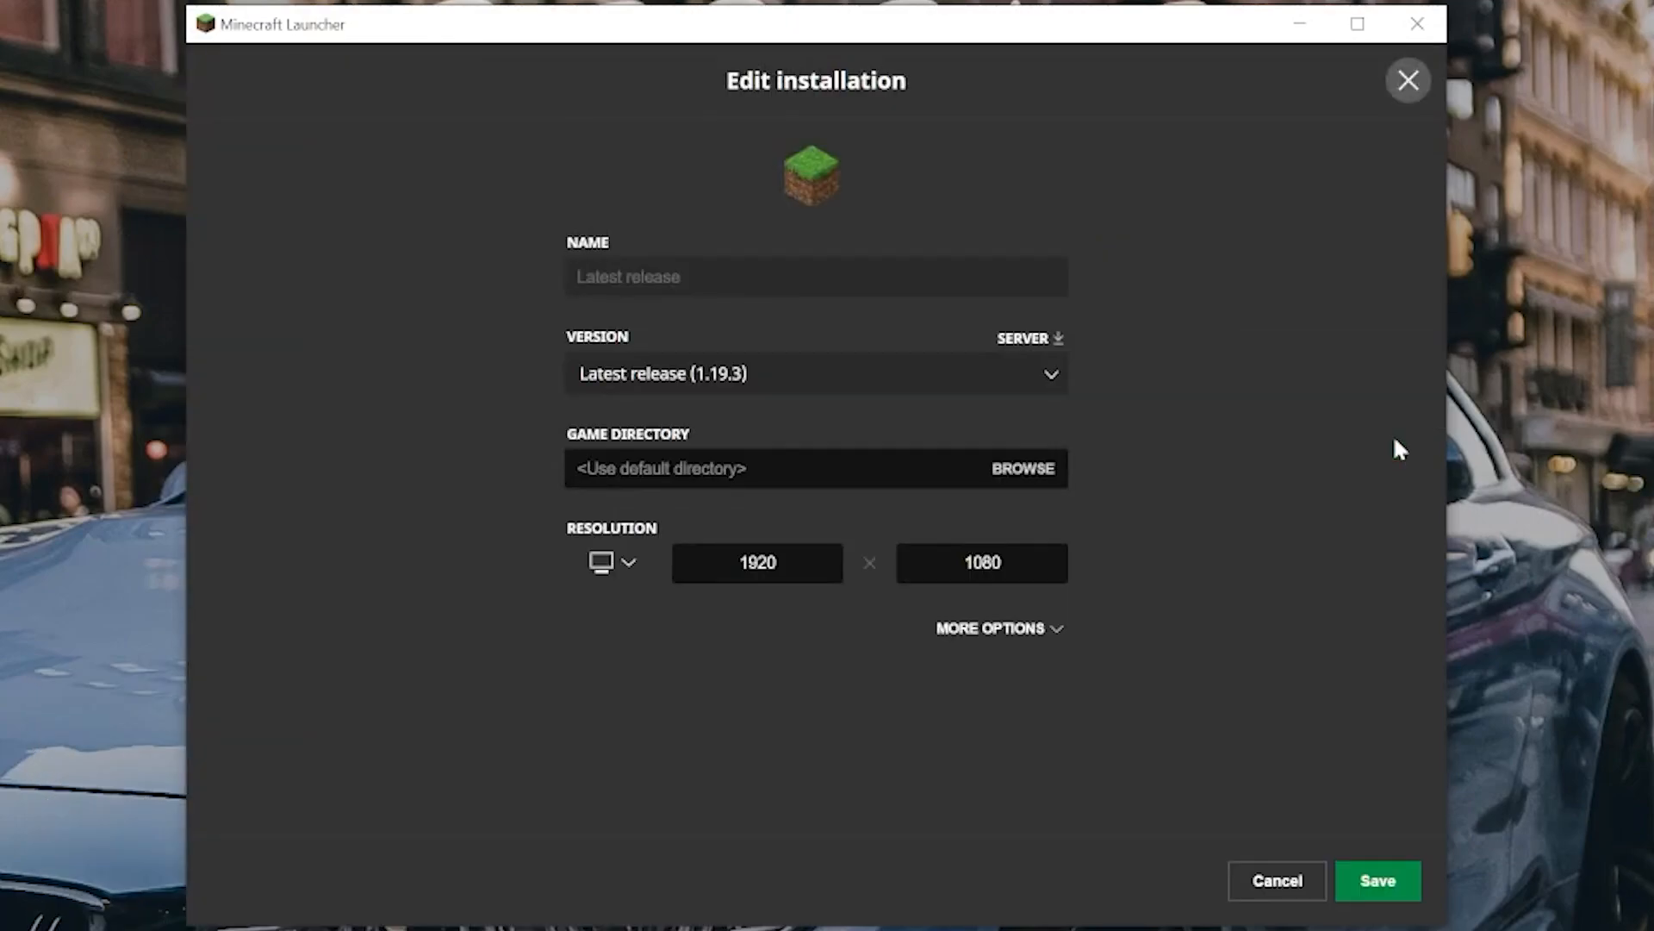
mouse_move(617, 621)
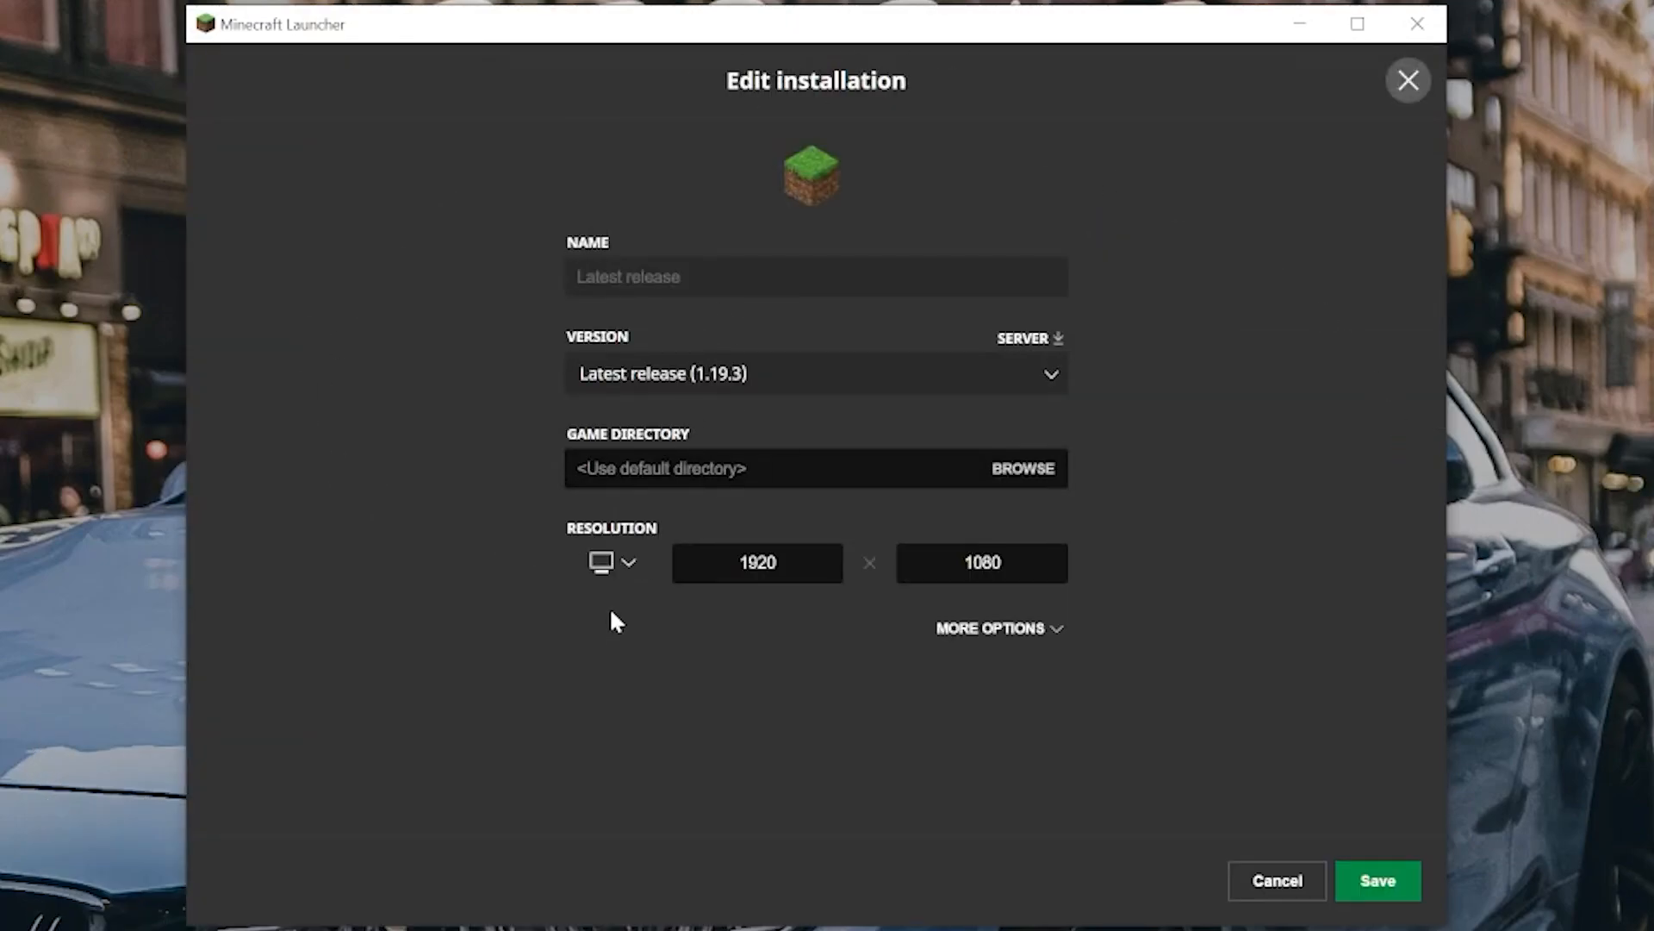
left_click(990, 629)
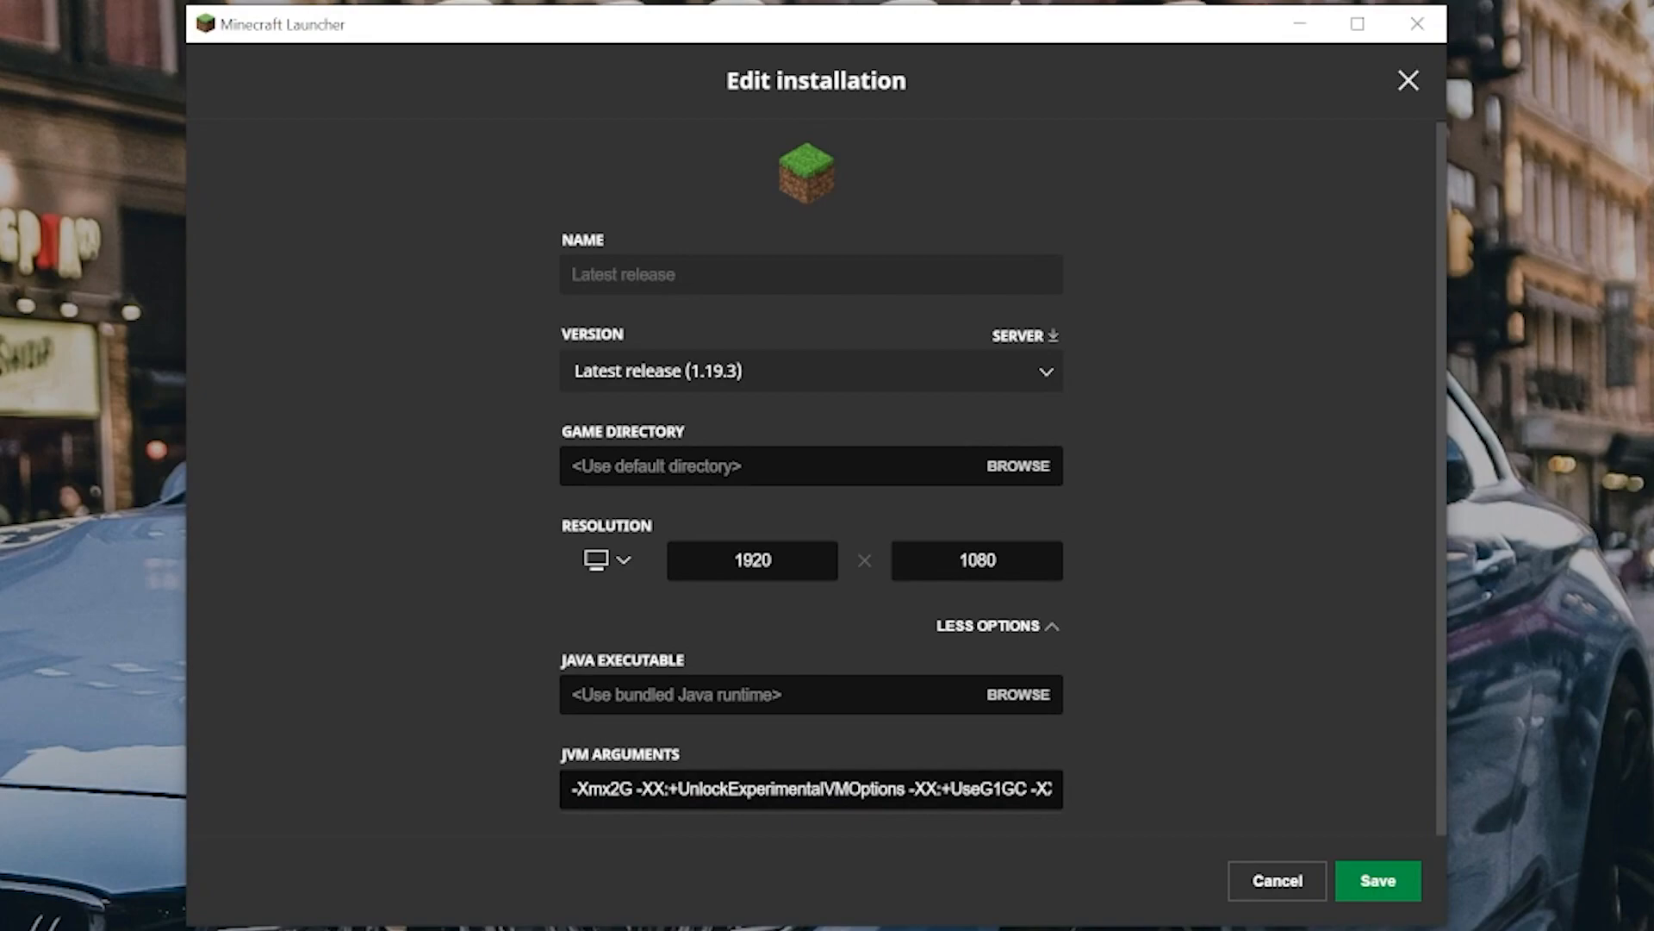
left_click(606, 789)
type("4")
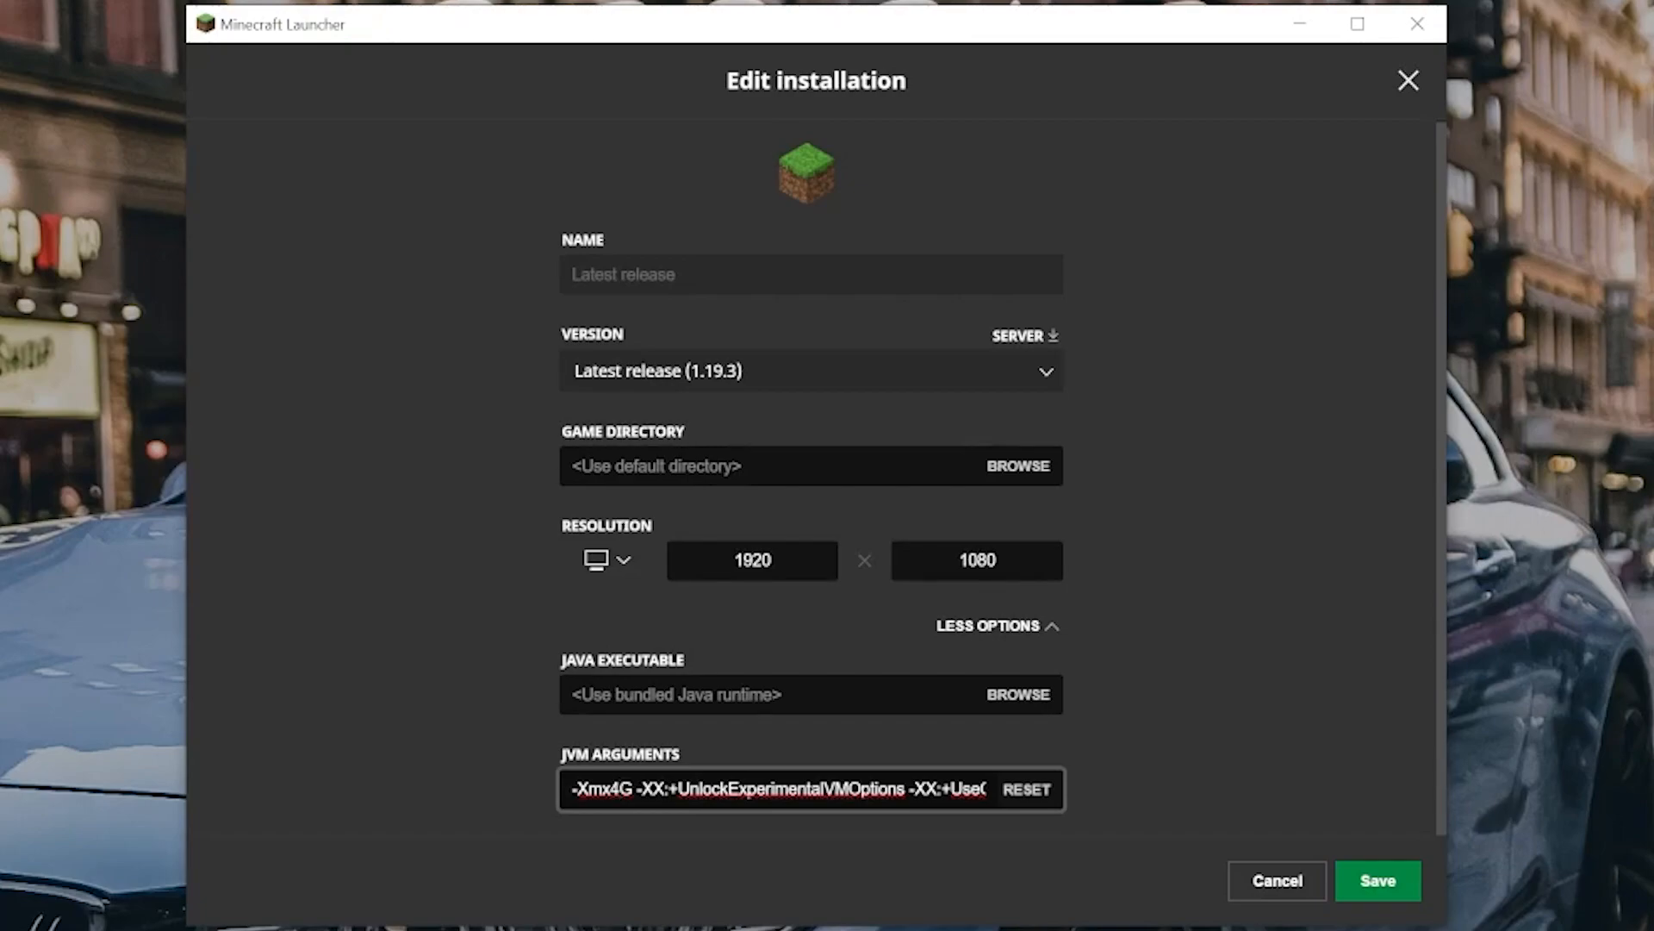
double_click(623, 789)
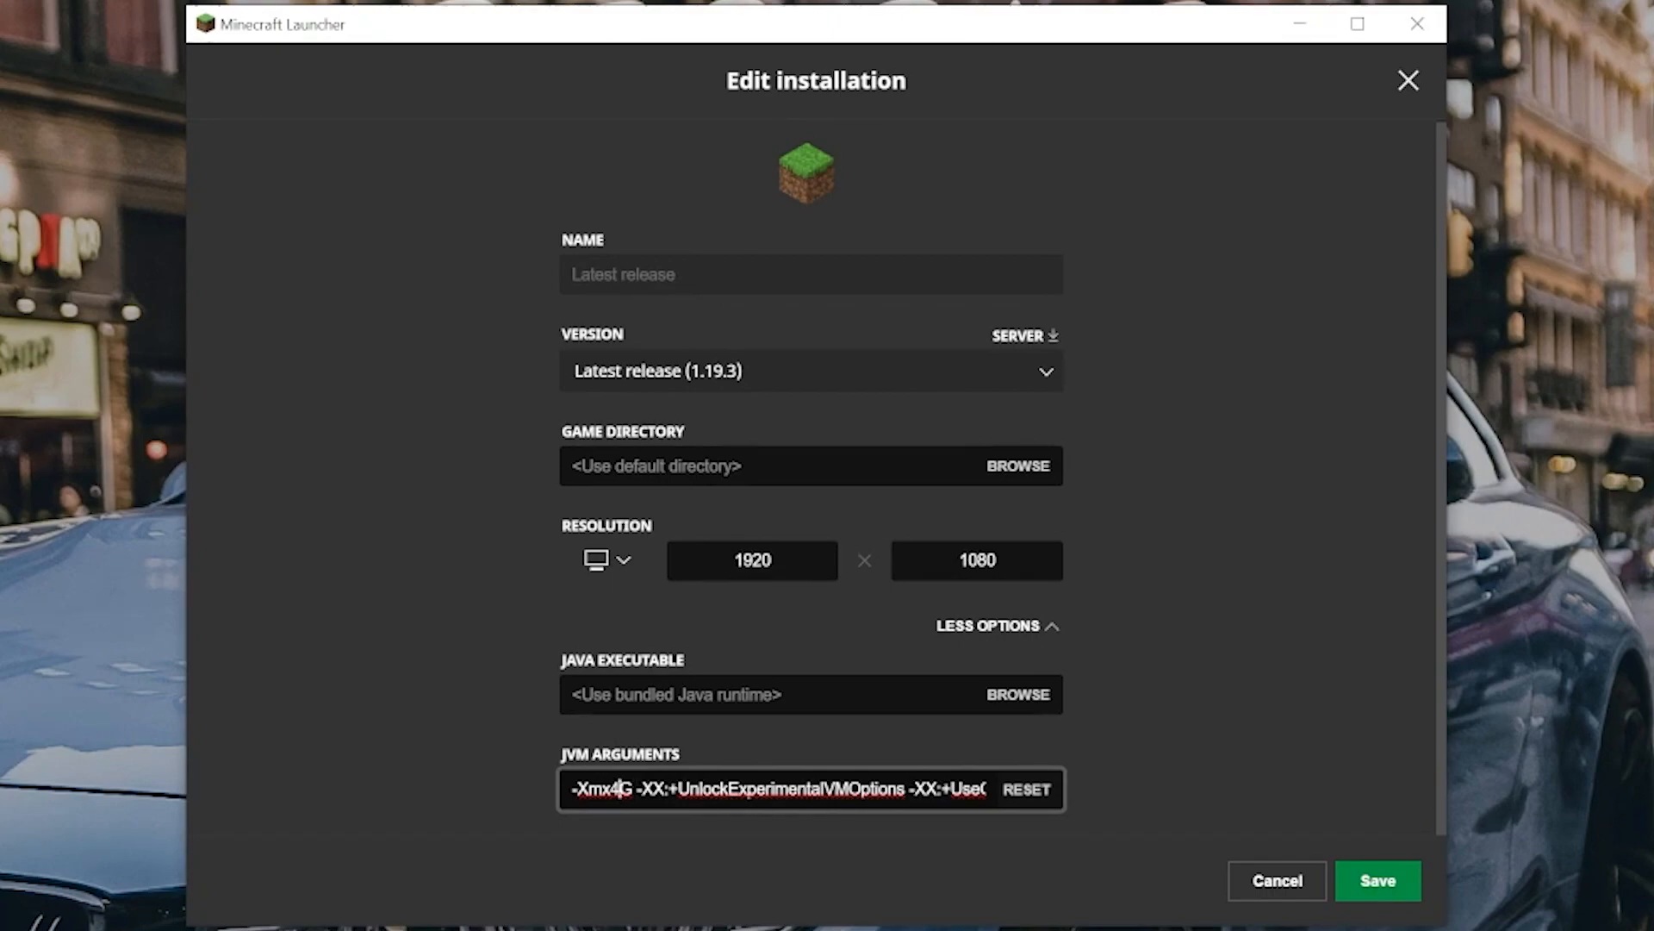
type("8")
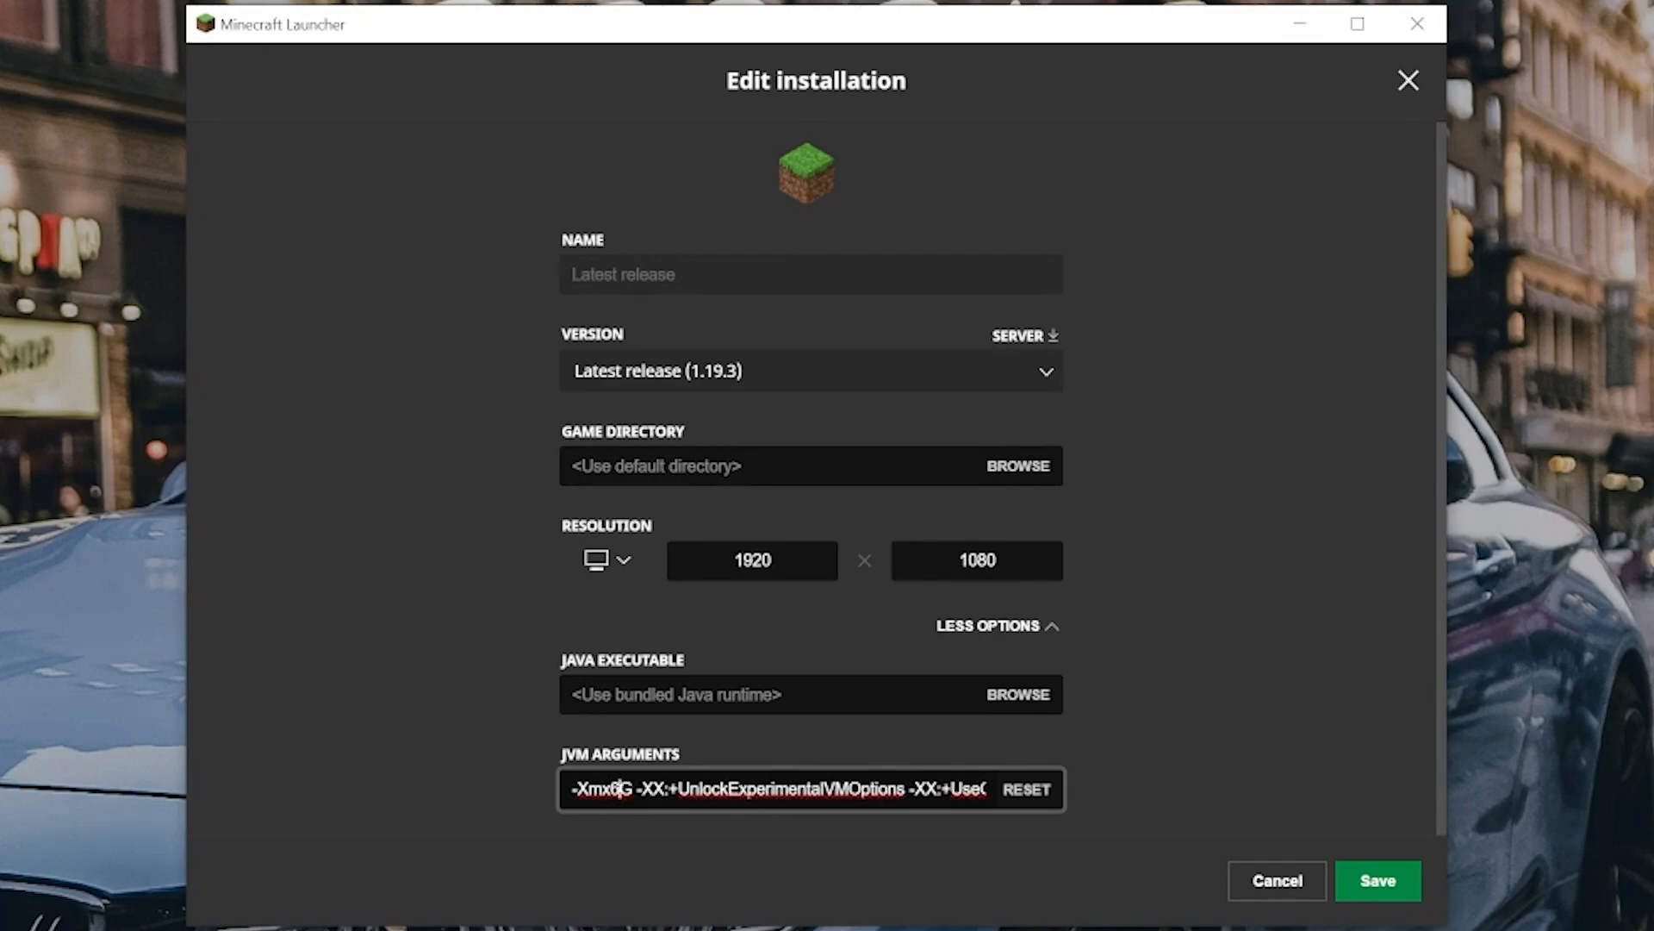
type("4")
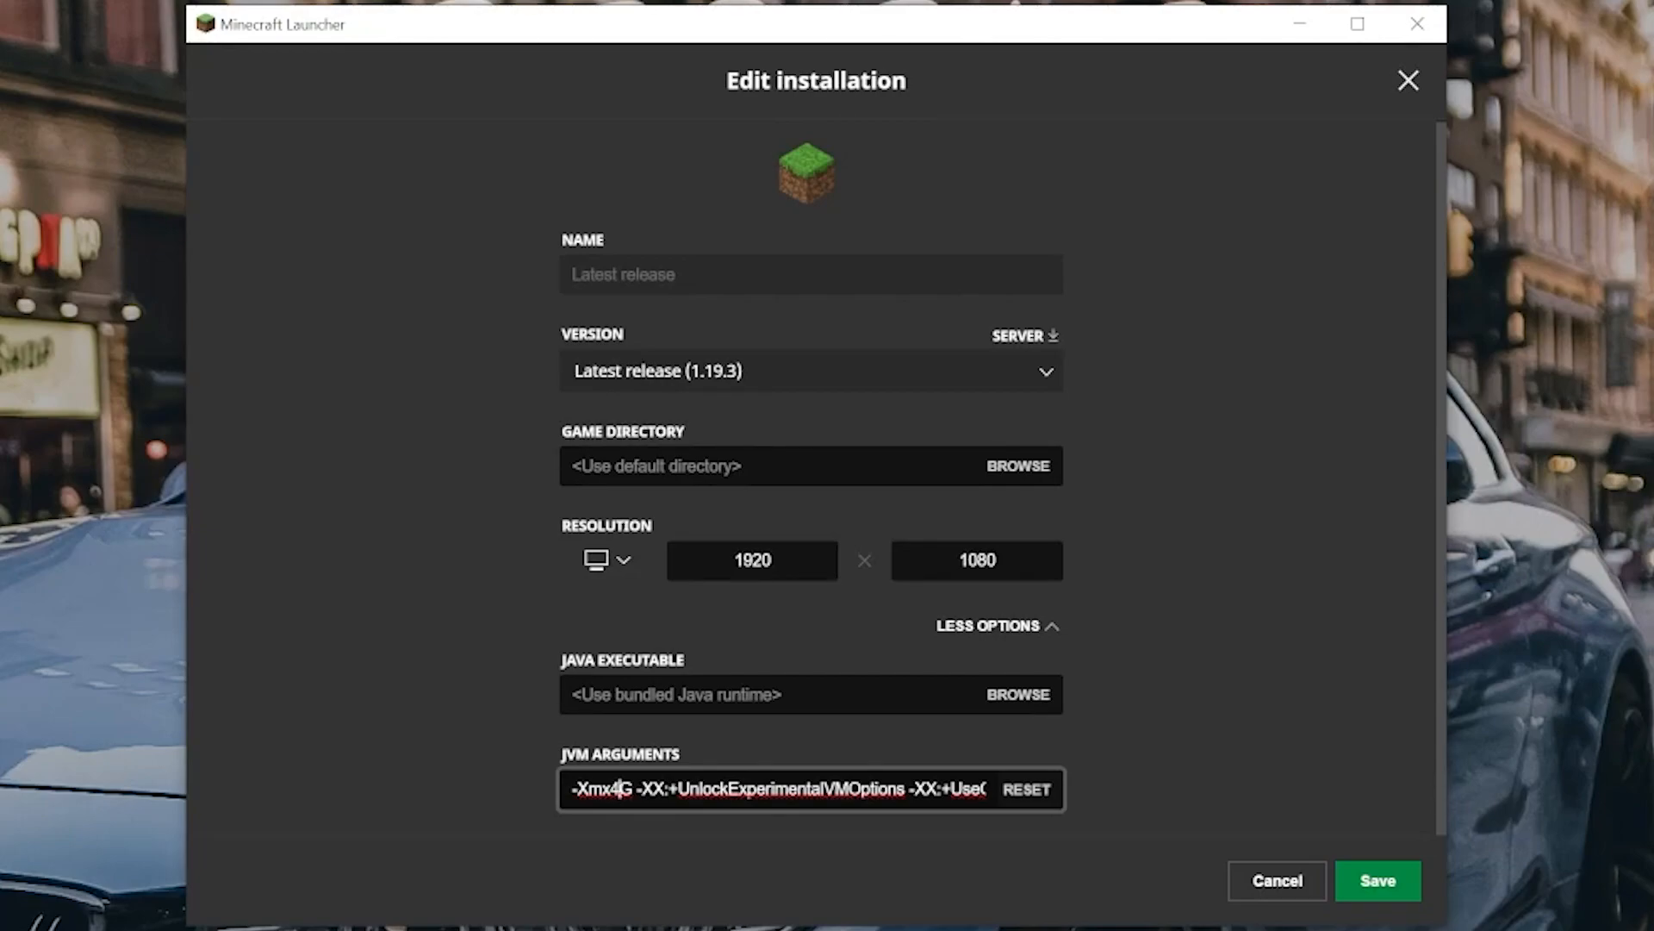
mouse_move(1378, 880)
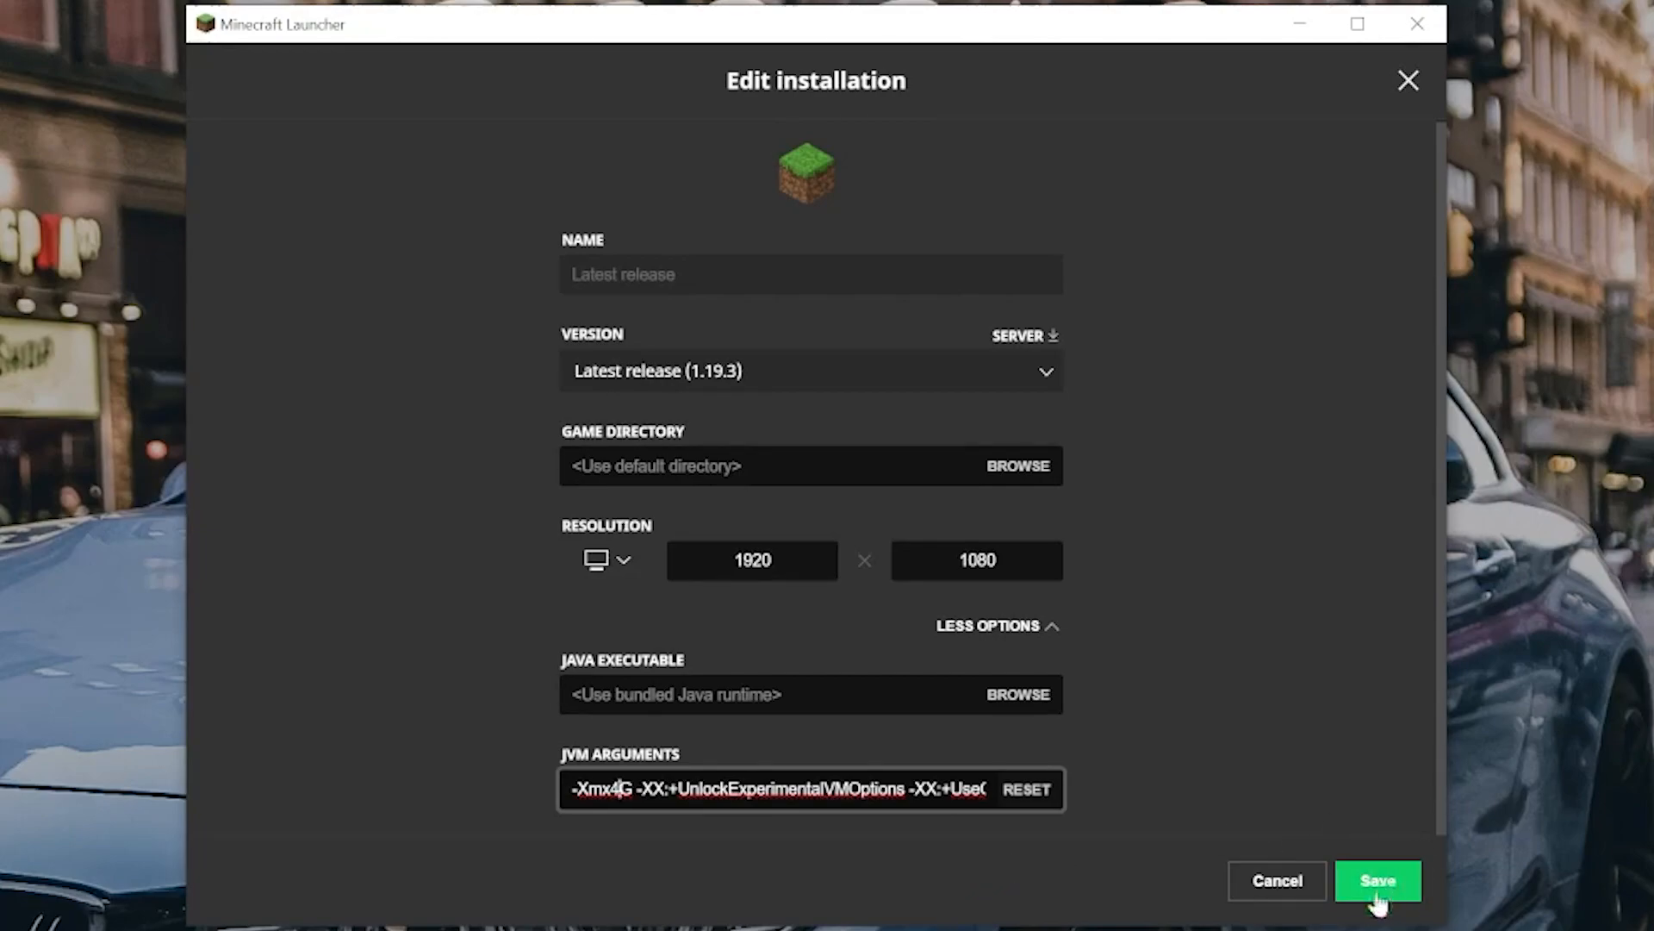
left_click(1377, 879)
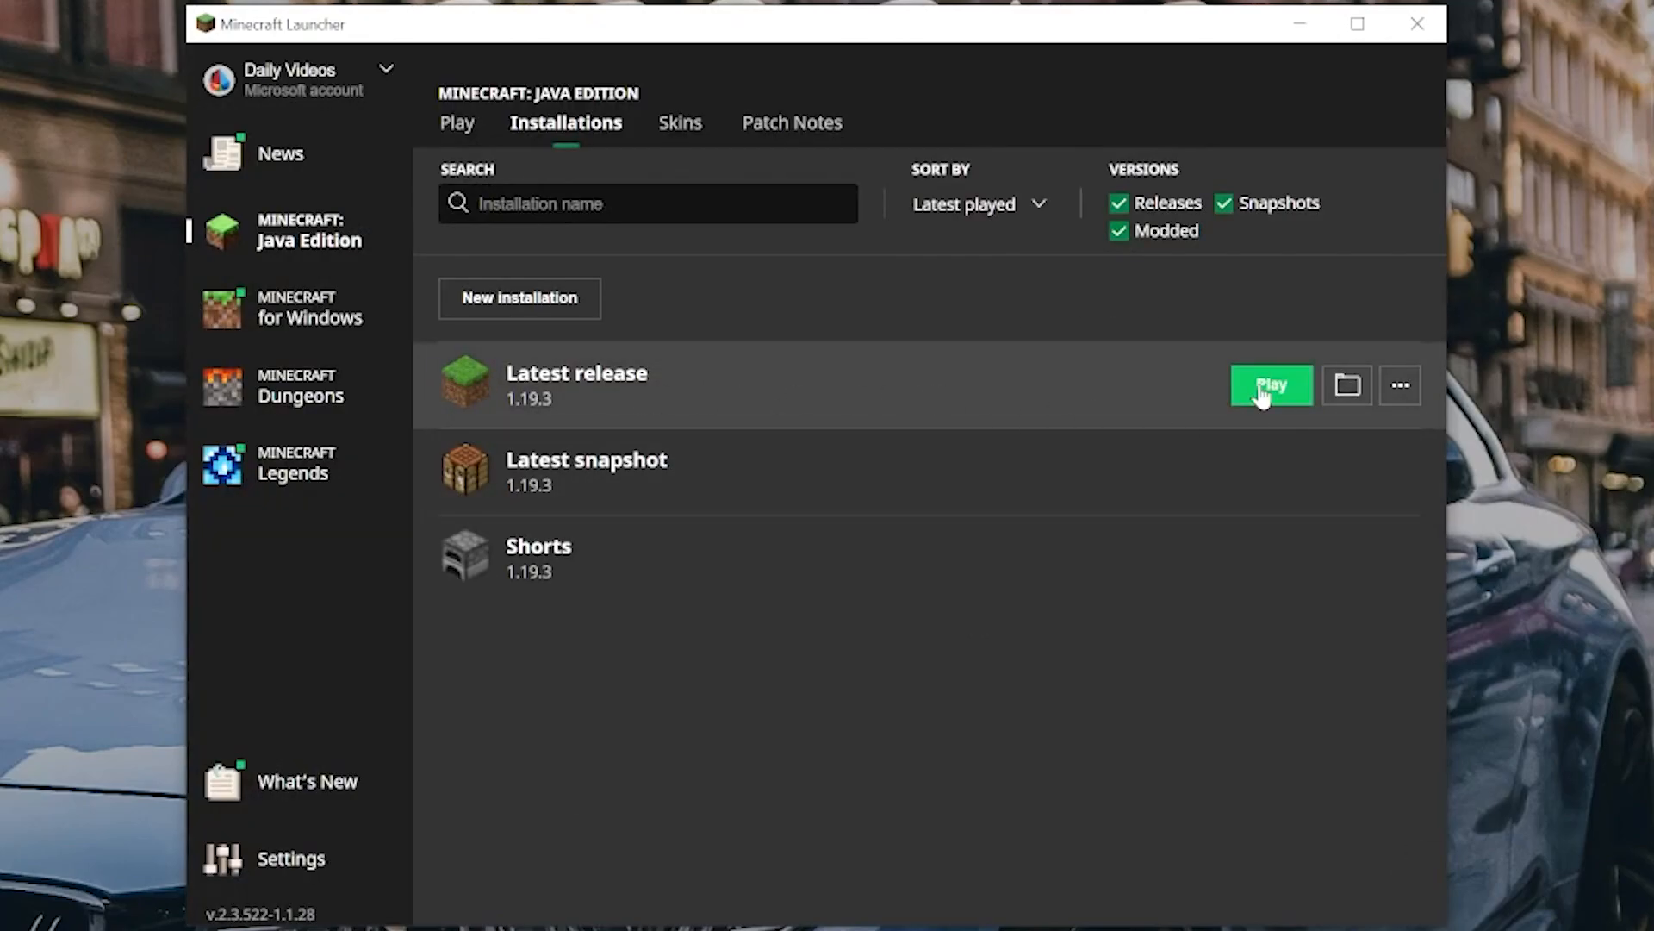
Launch the Latest release installation and load into the jungle world
left_click(1270, 384)
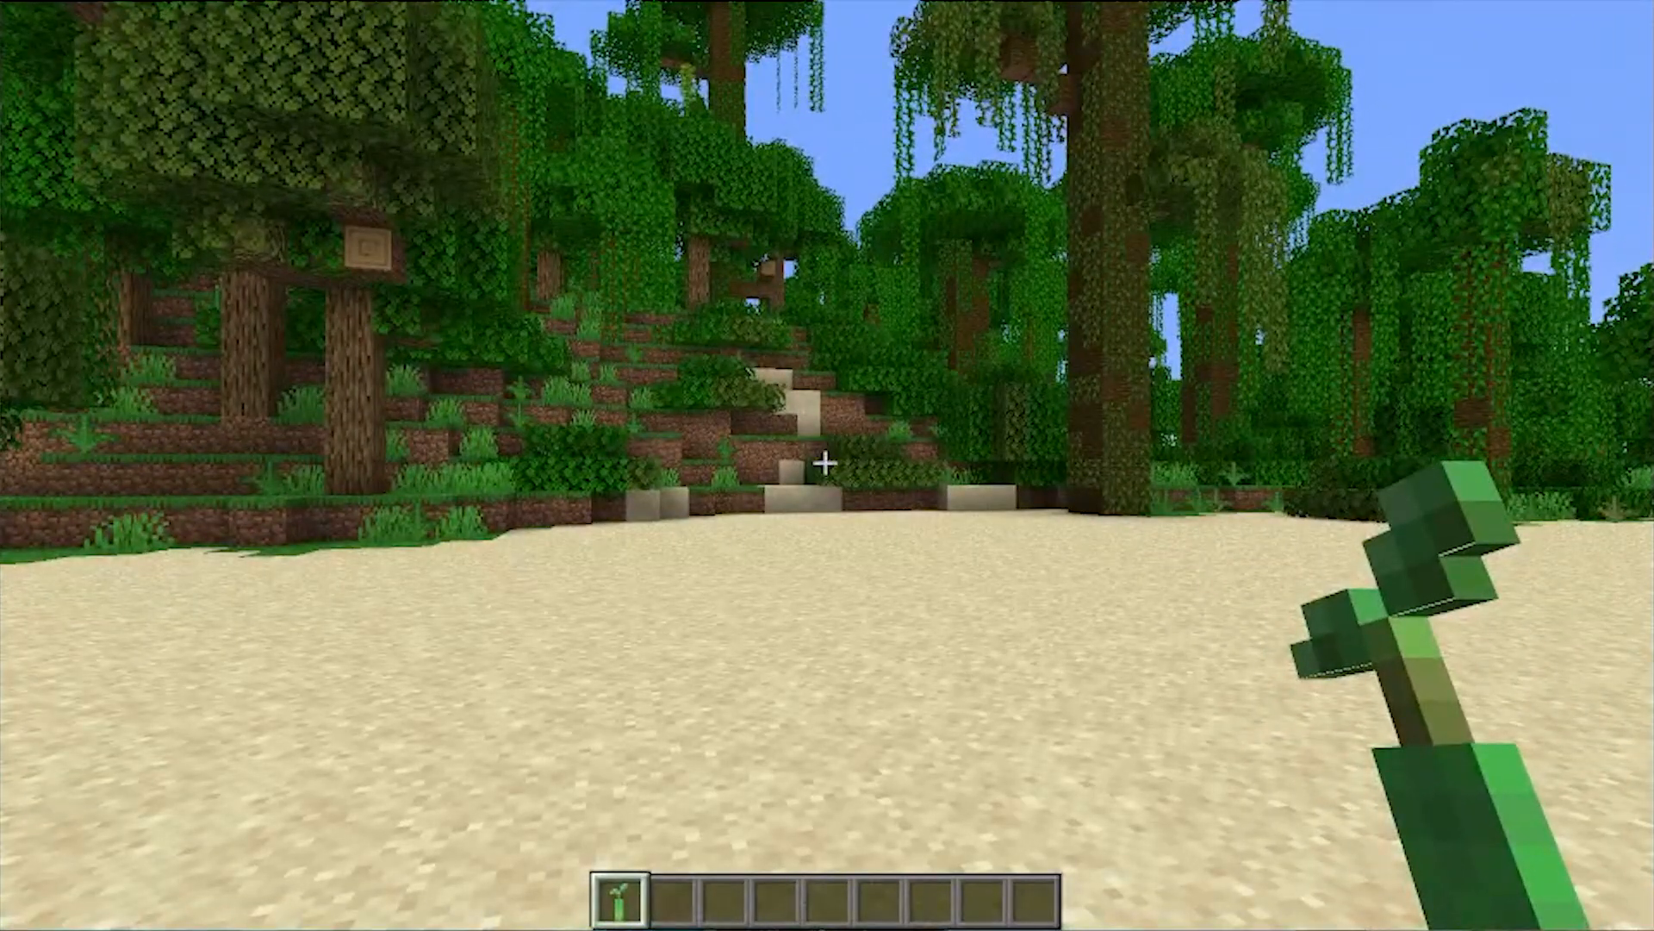
Show the F3 debug overlay to check the Mem line's 4096 MB maximum
key("f3")
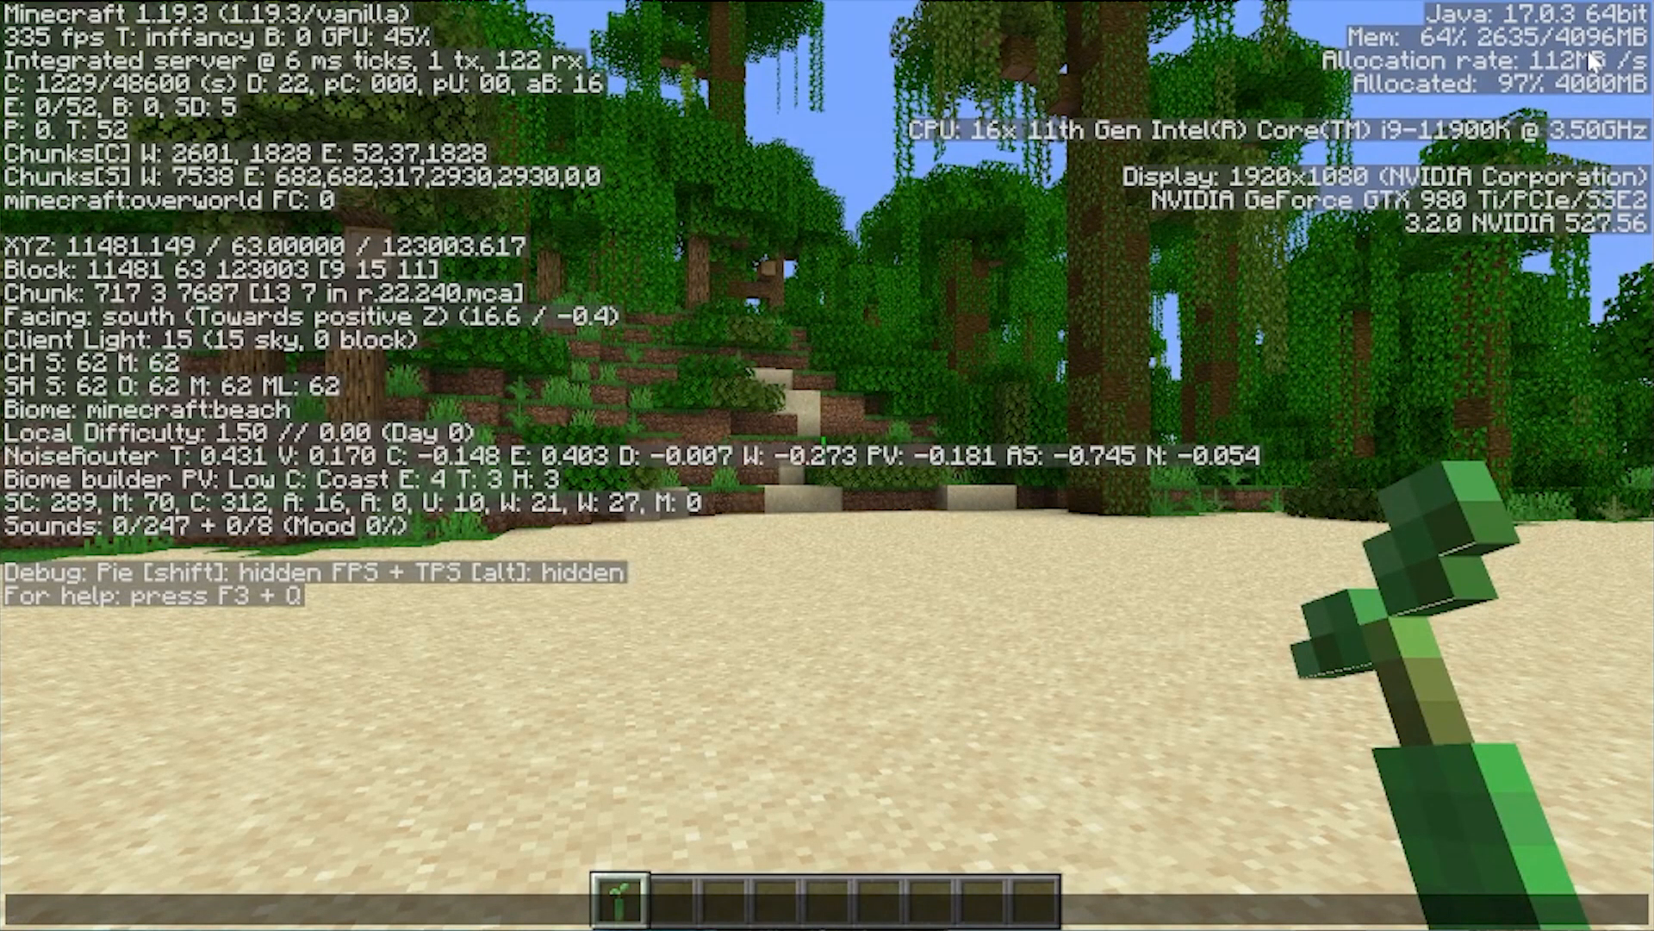
Leave fullscreen with F11, resume from pause, and hide the F3 debug overlay
key("F11")
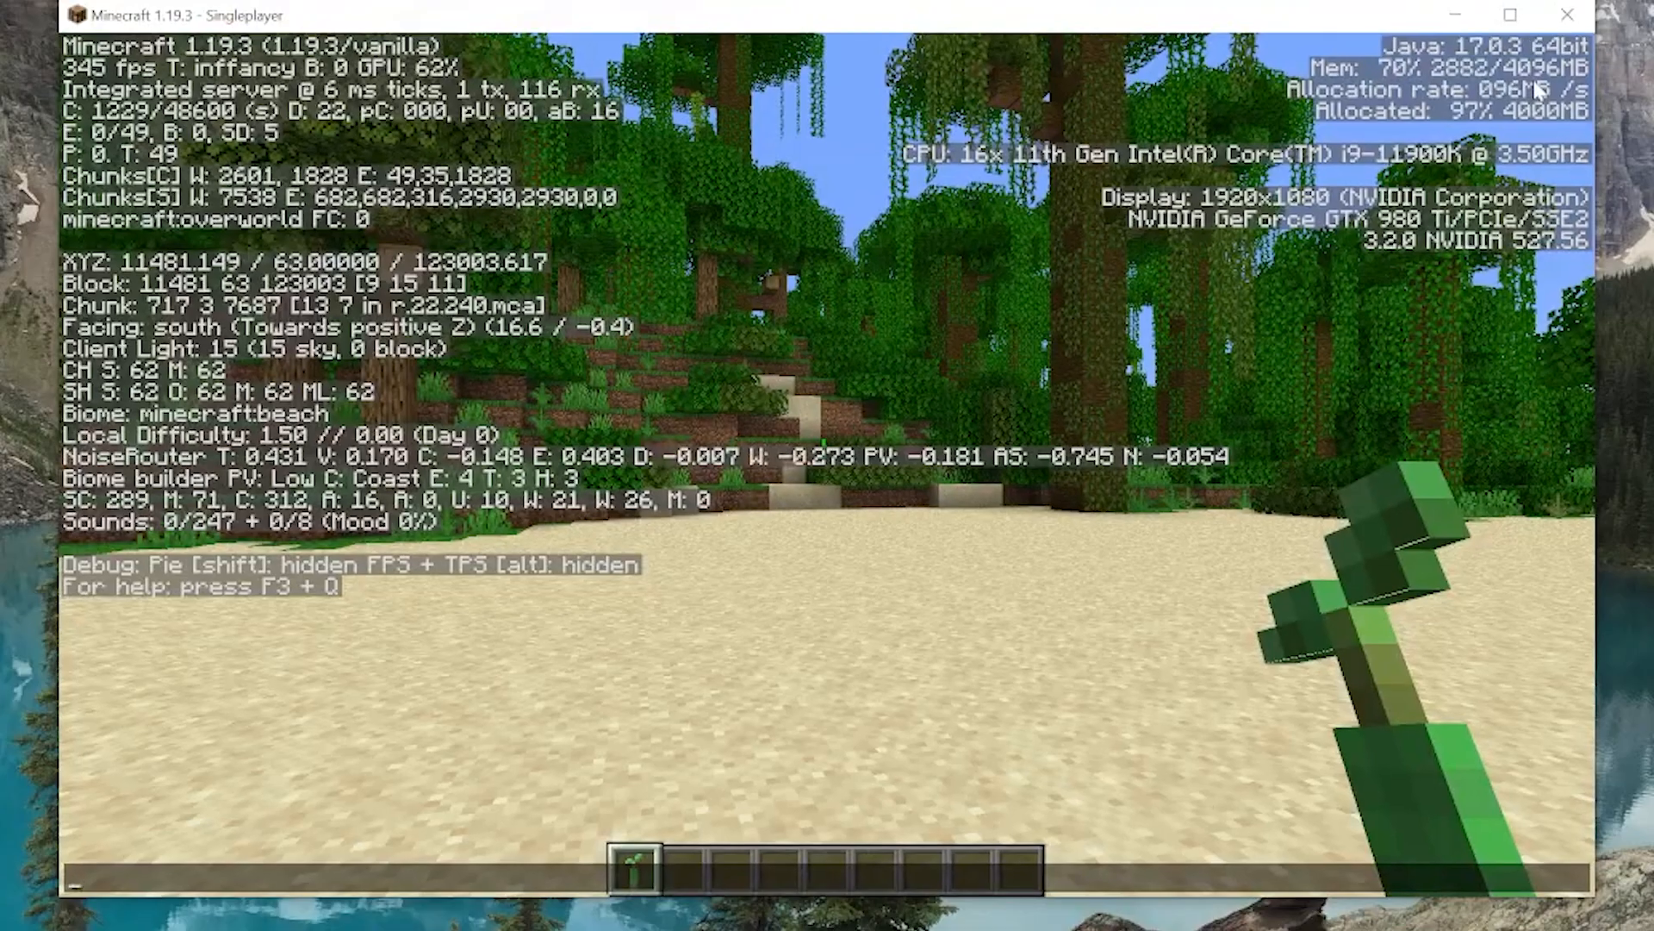
left_click(1509, 14)
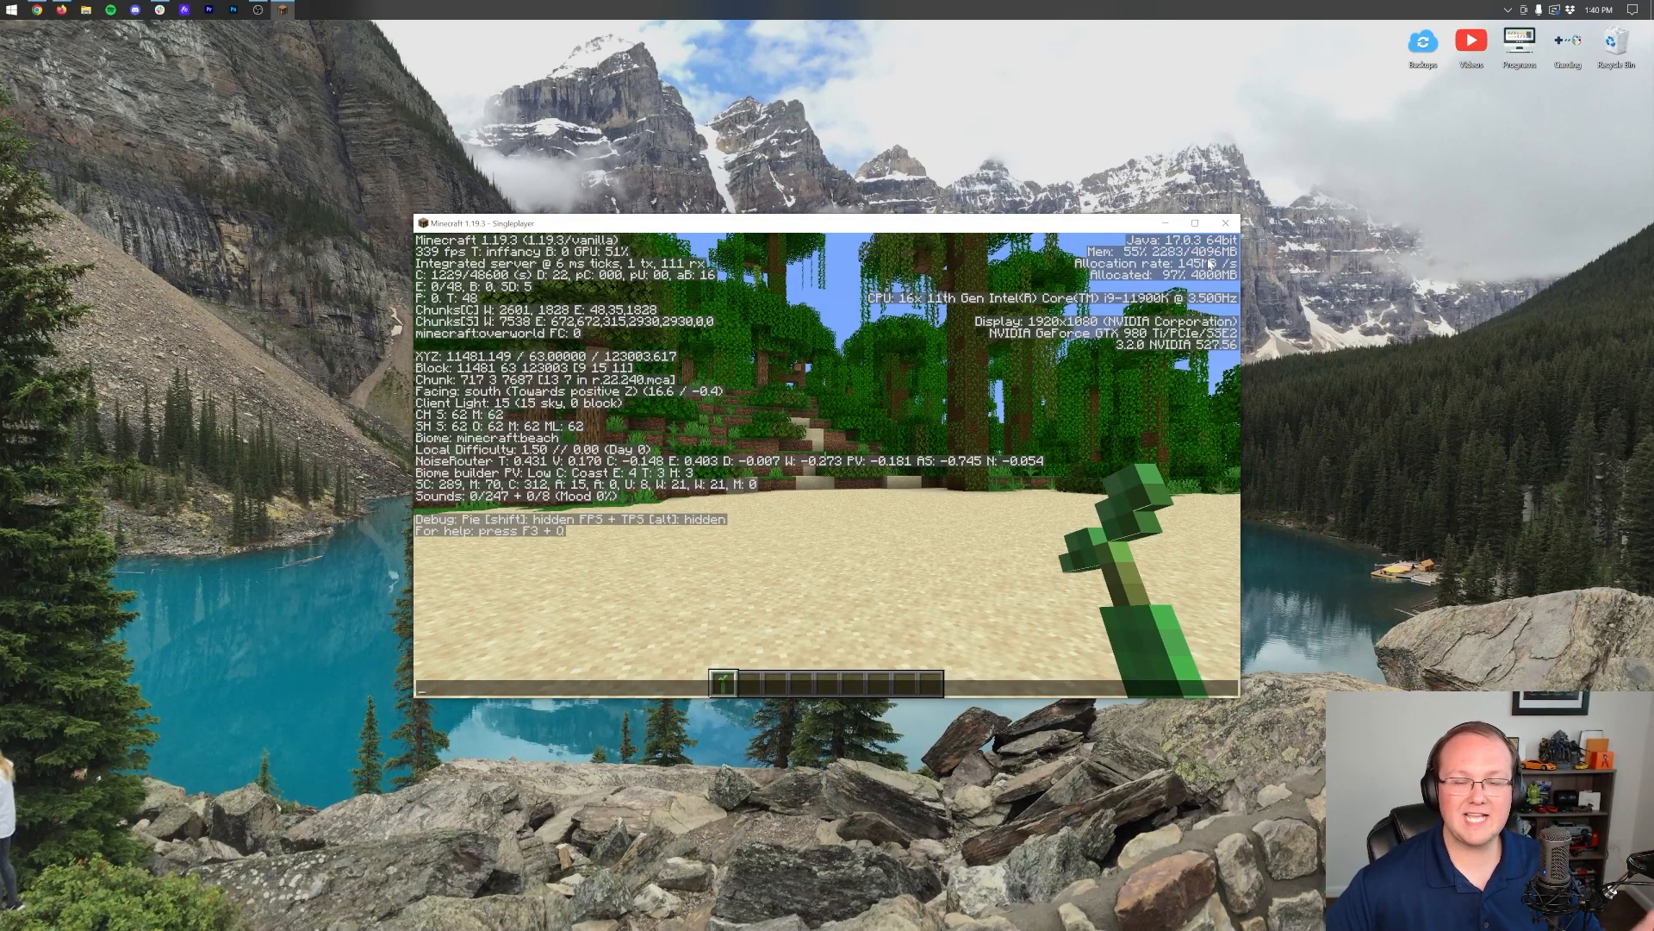
key("Escape")
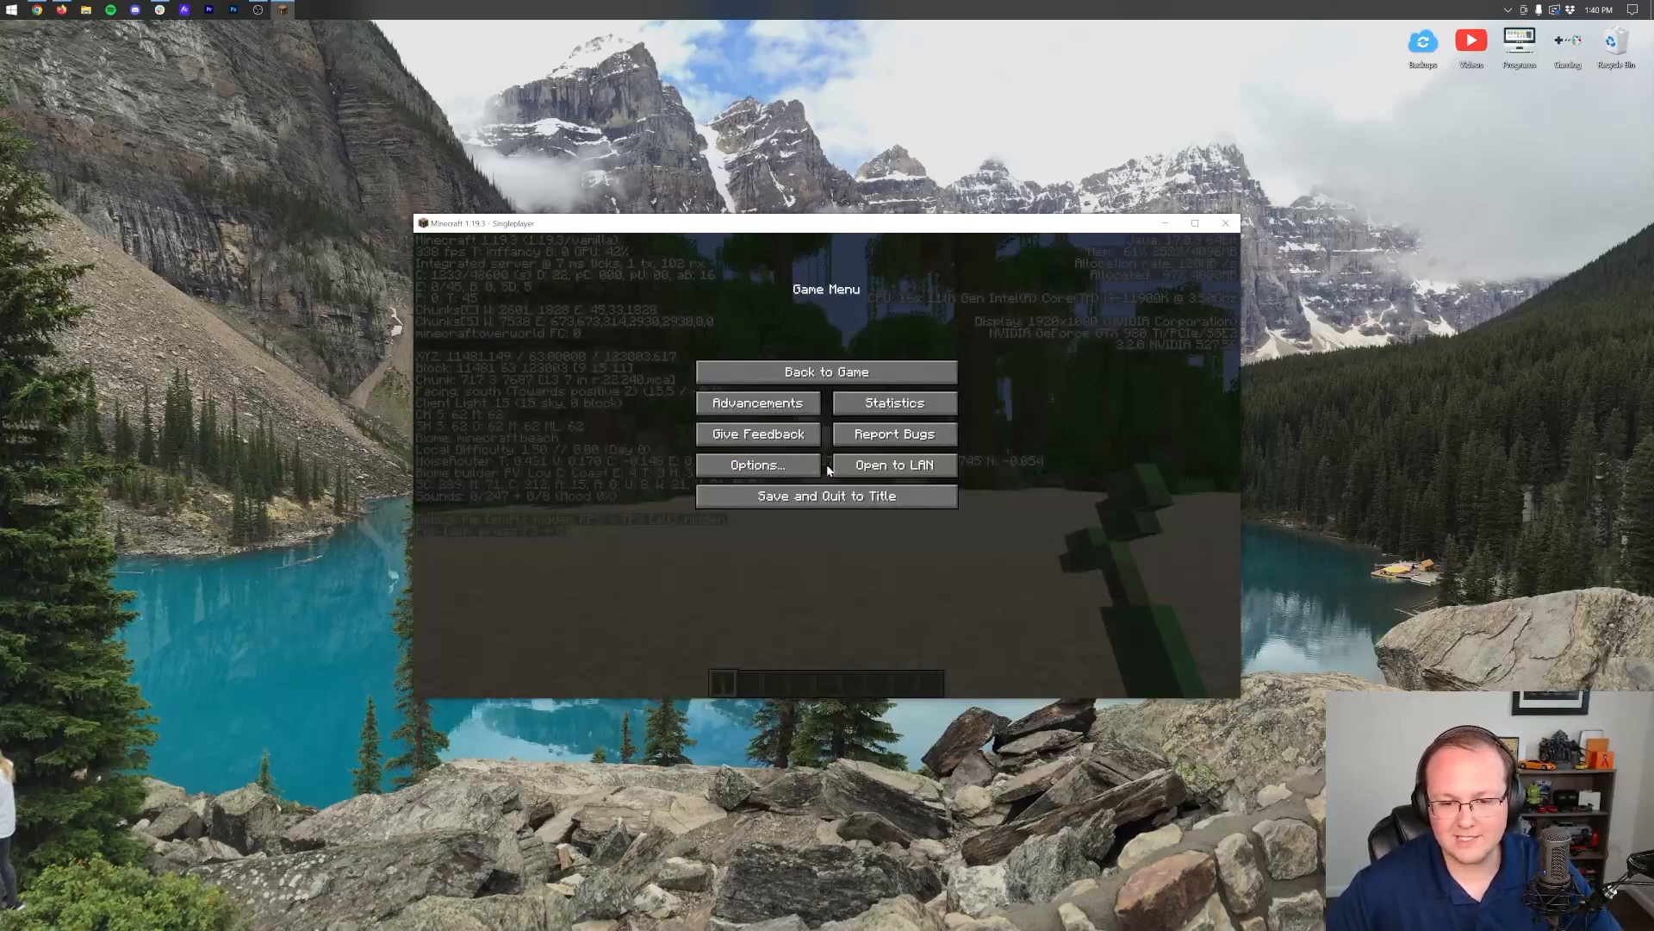
left_click(826, 372)
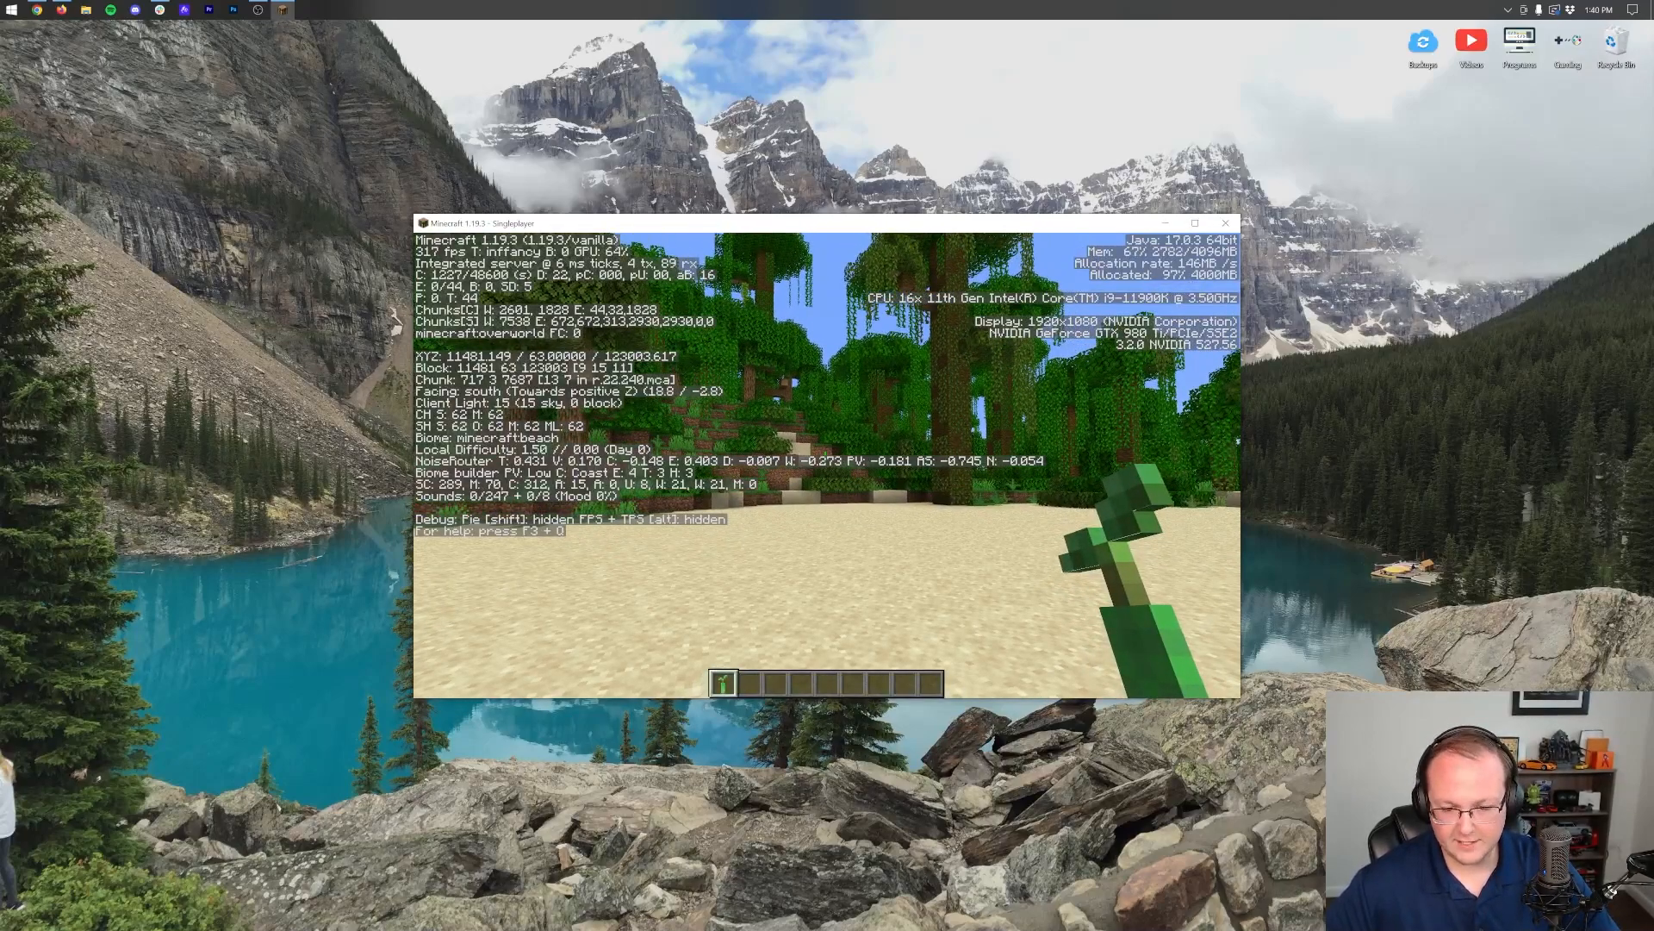
key("f3")
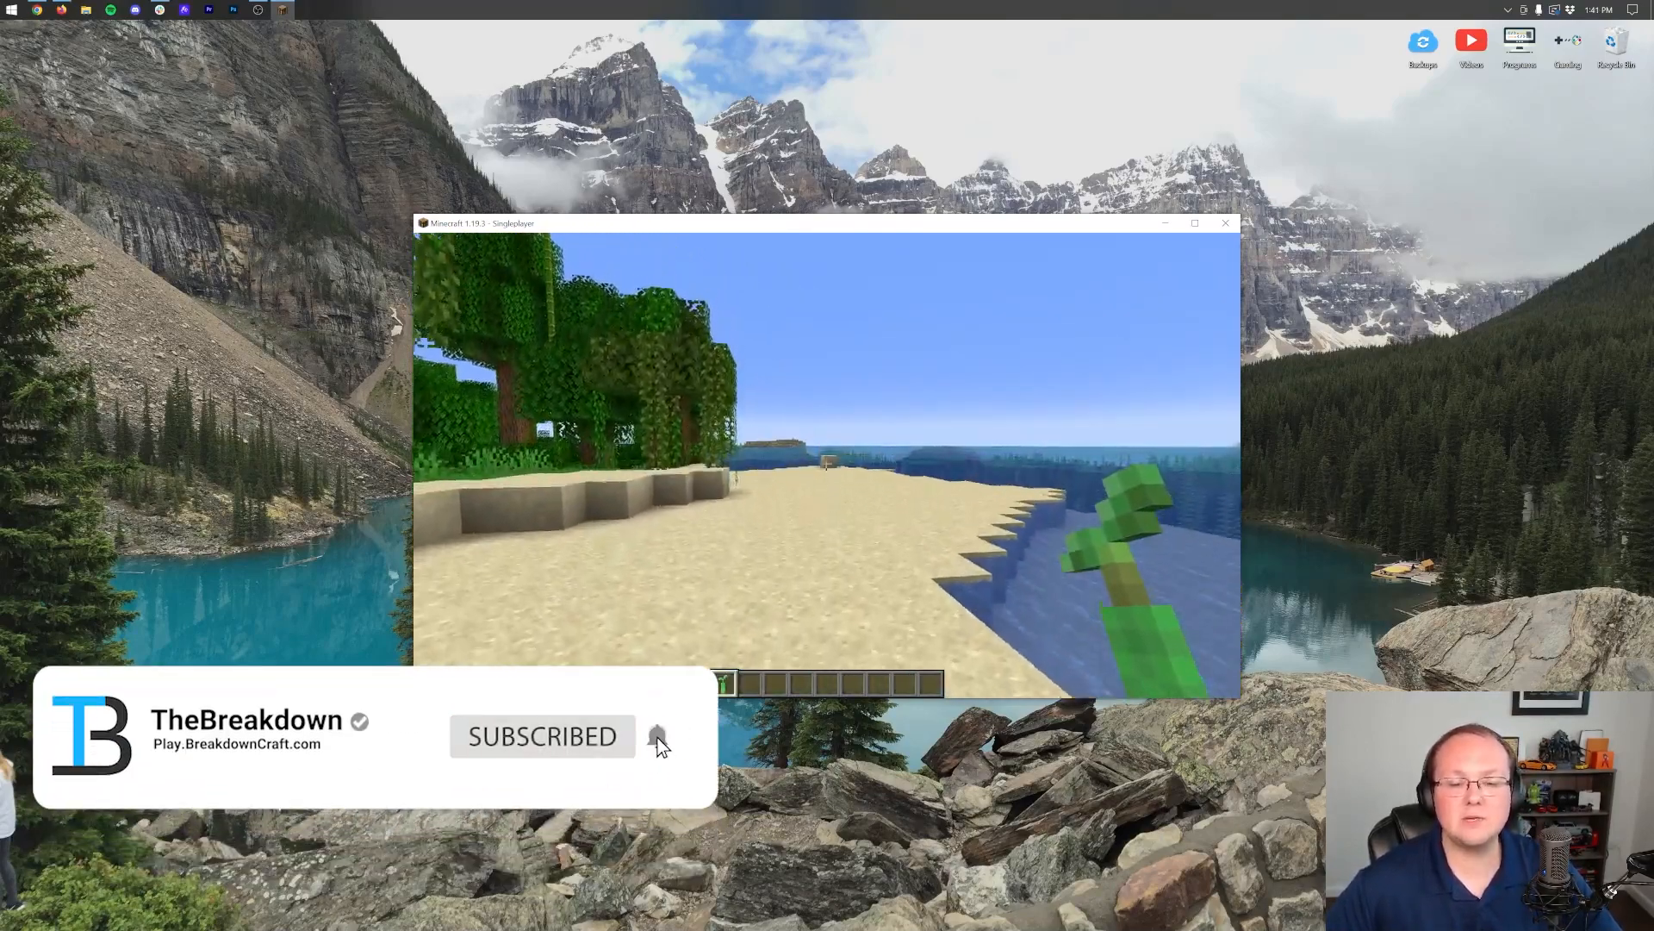
left_click(657, 735)
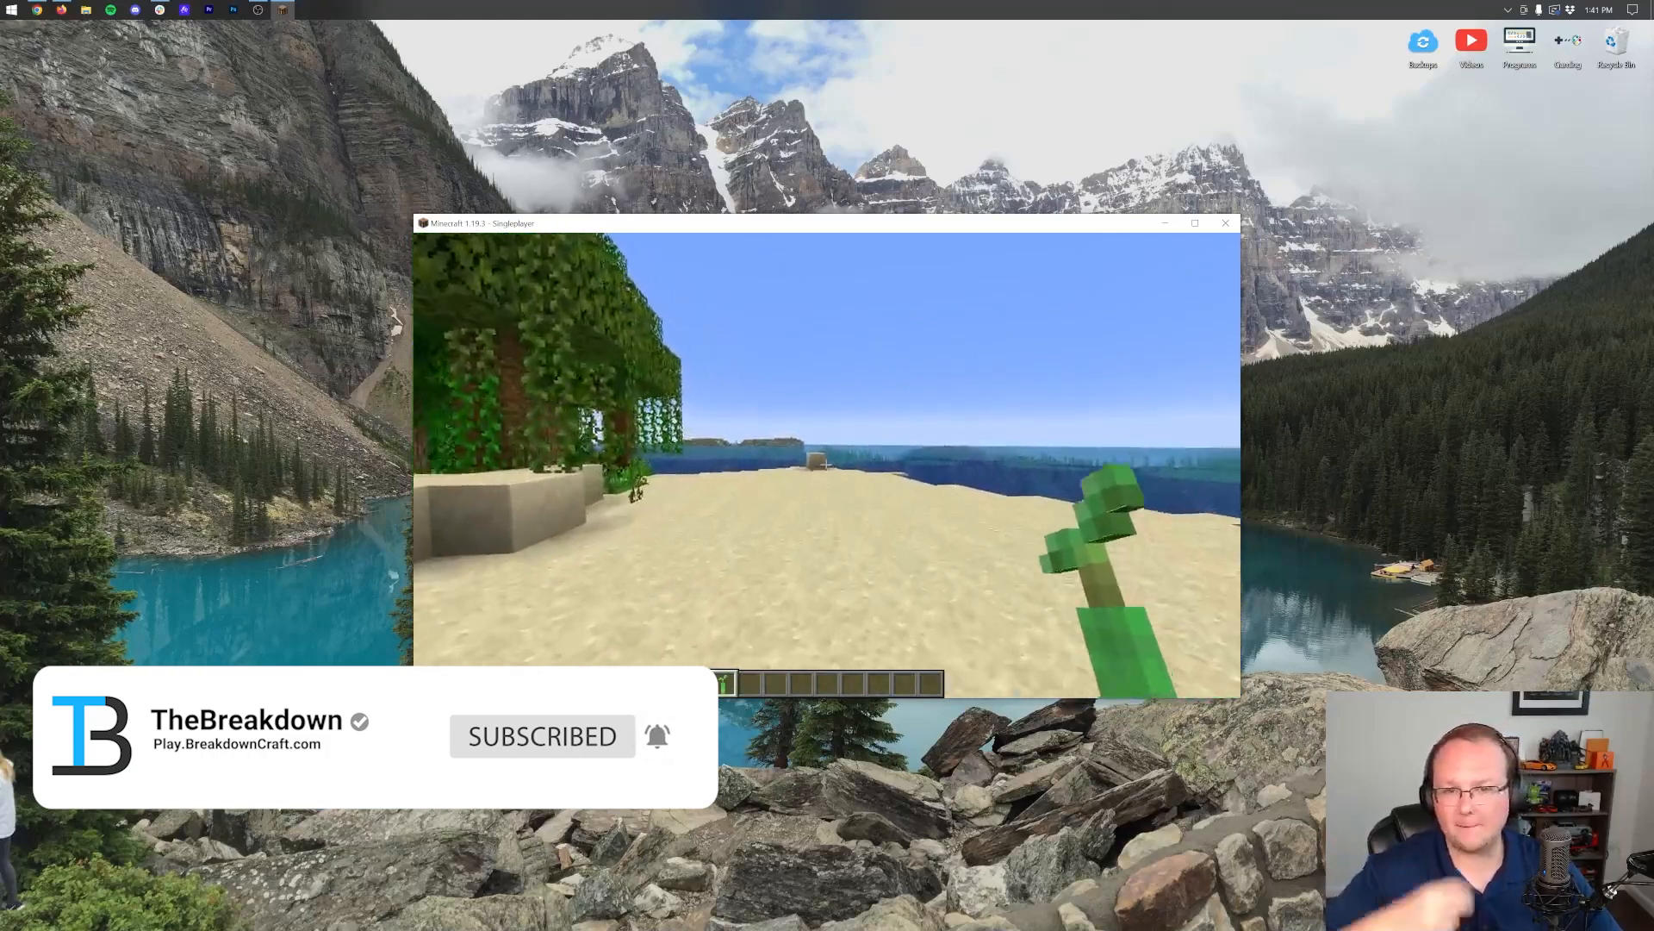